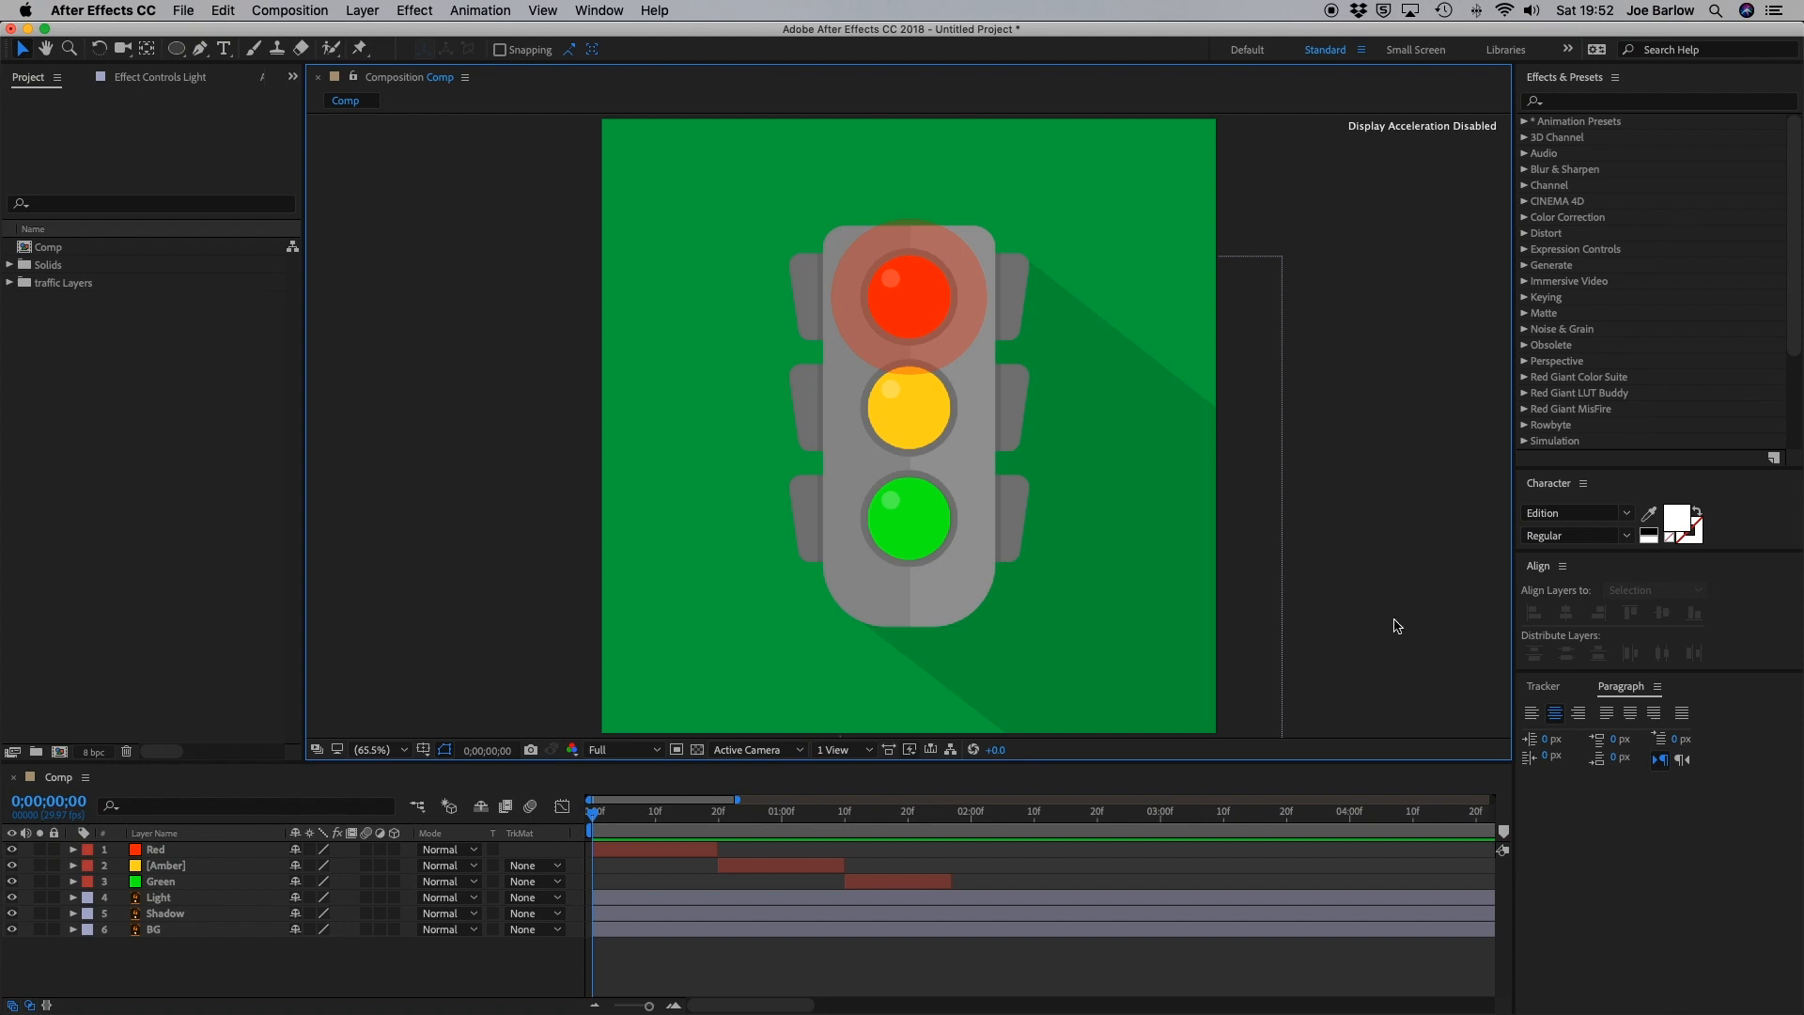
pyautogui.moveTo(943, 818)
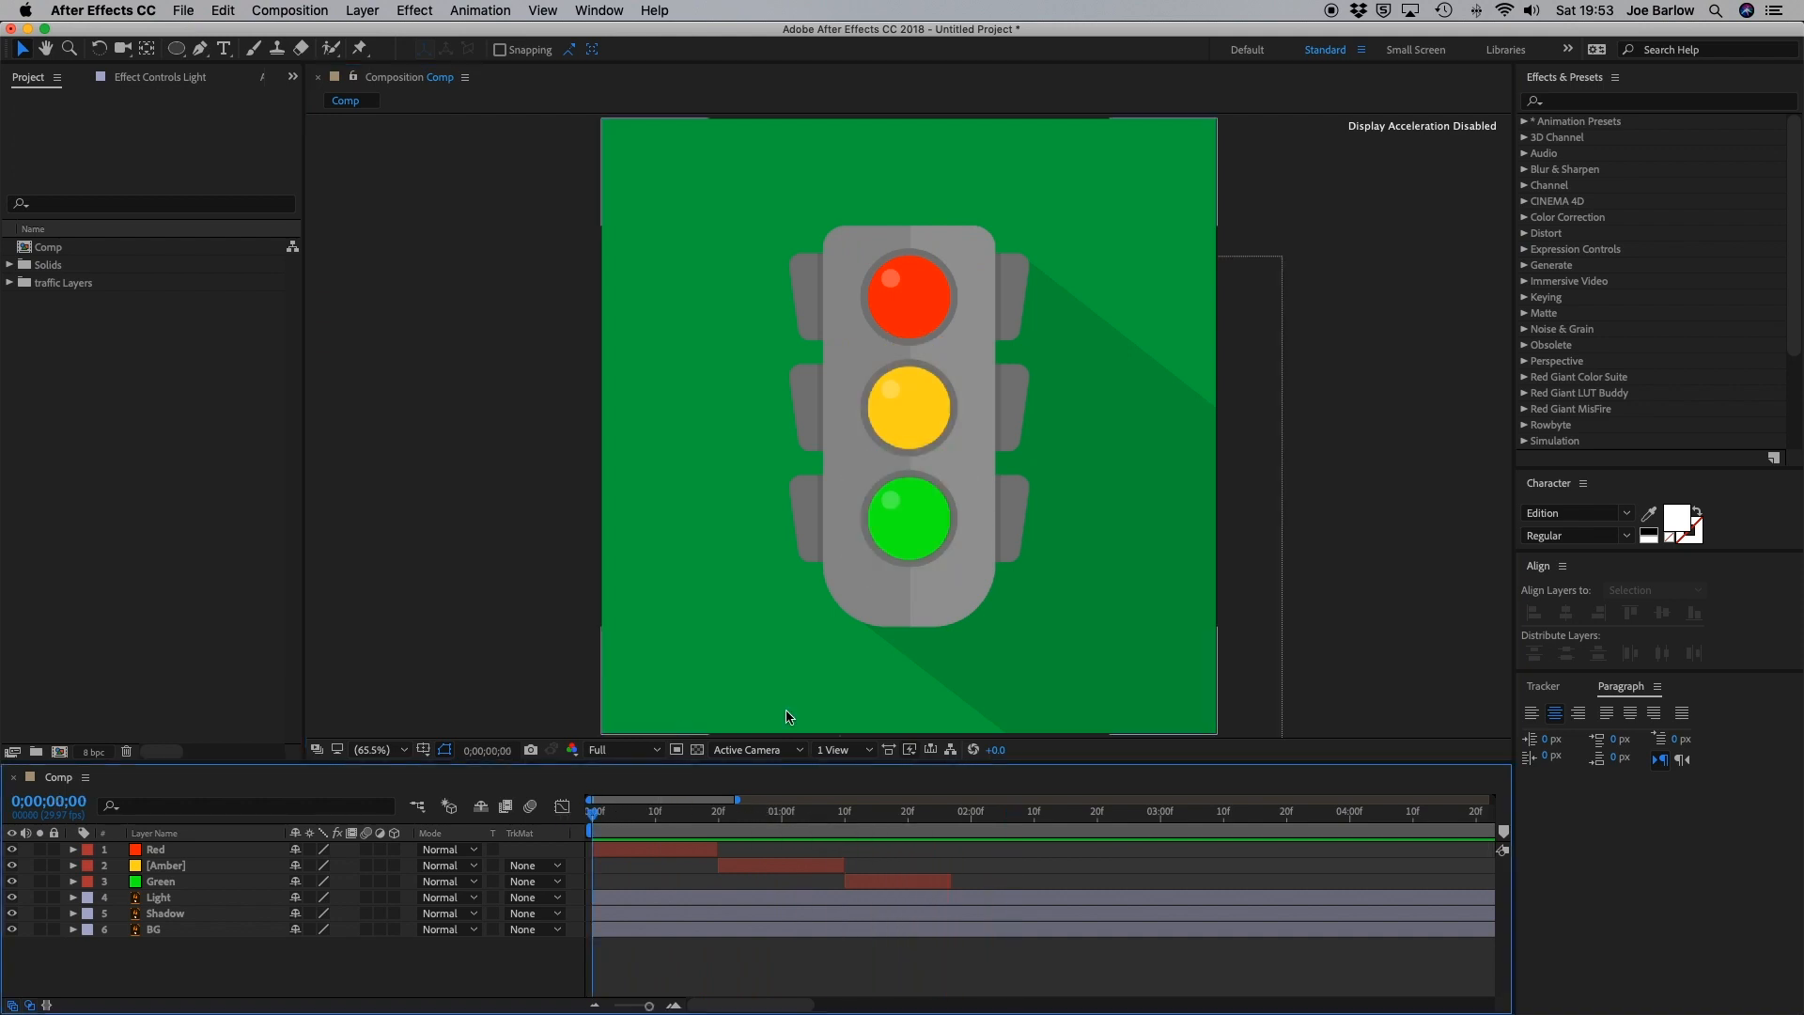
pyautogui.moveTo(1191, 183)
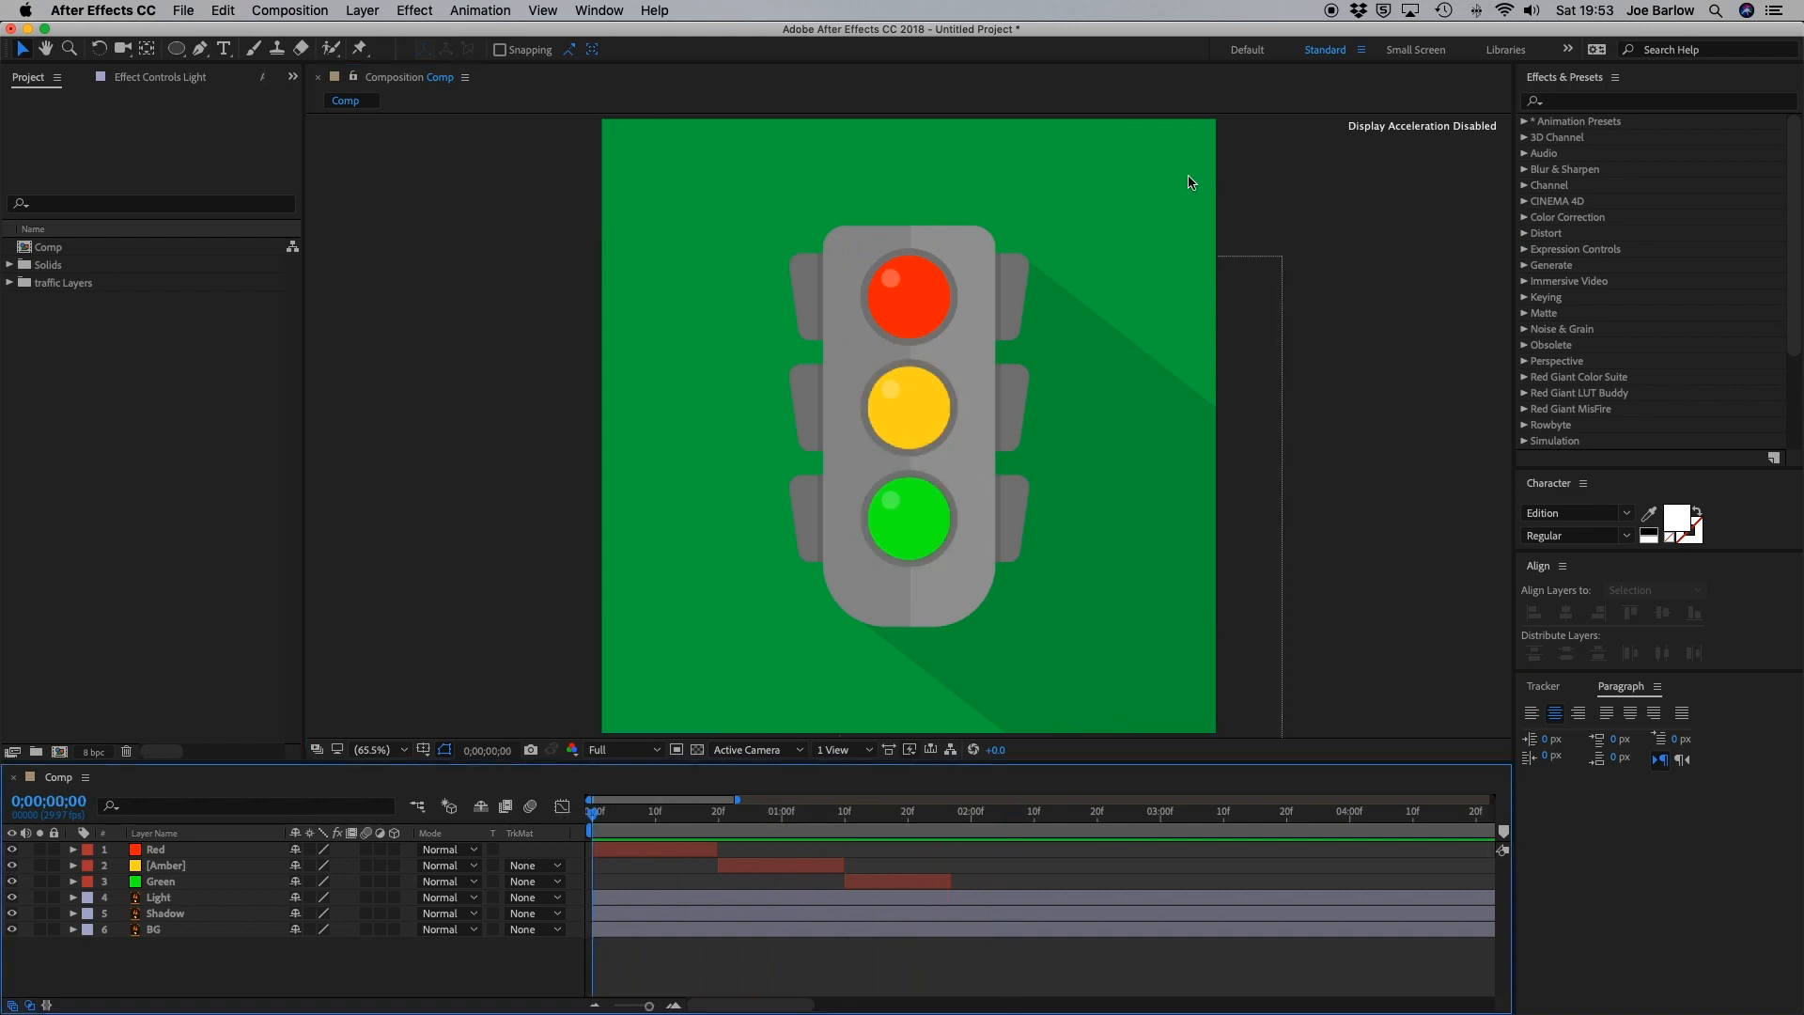
pyautogui.moveTo(1012, 791)
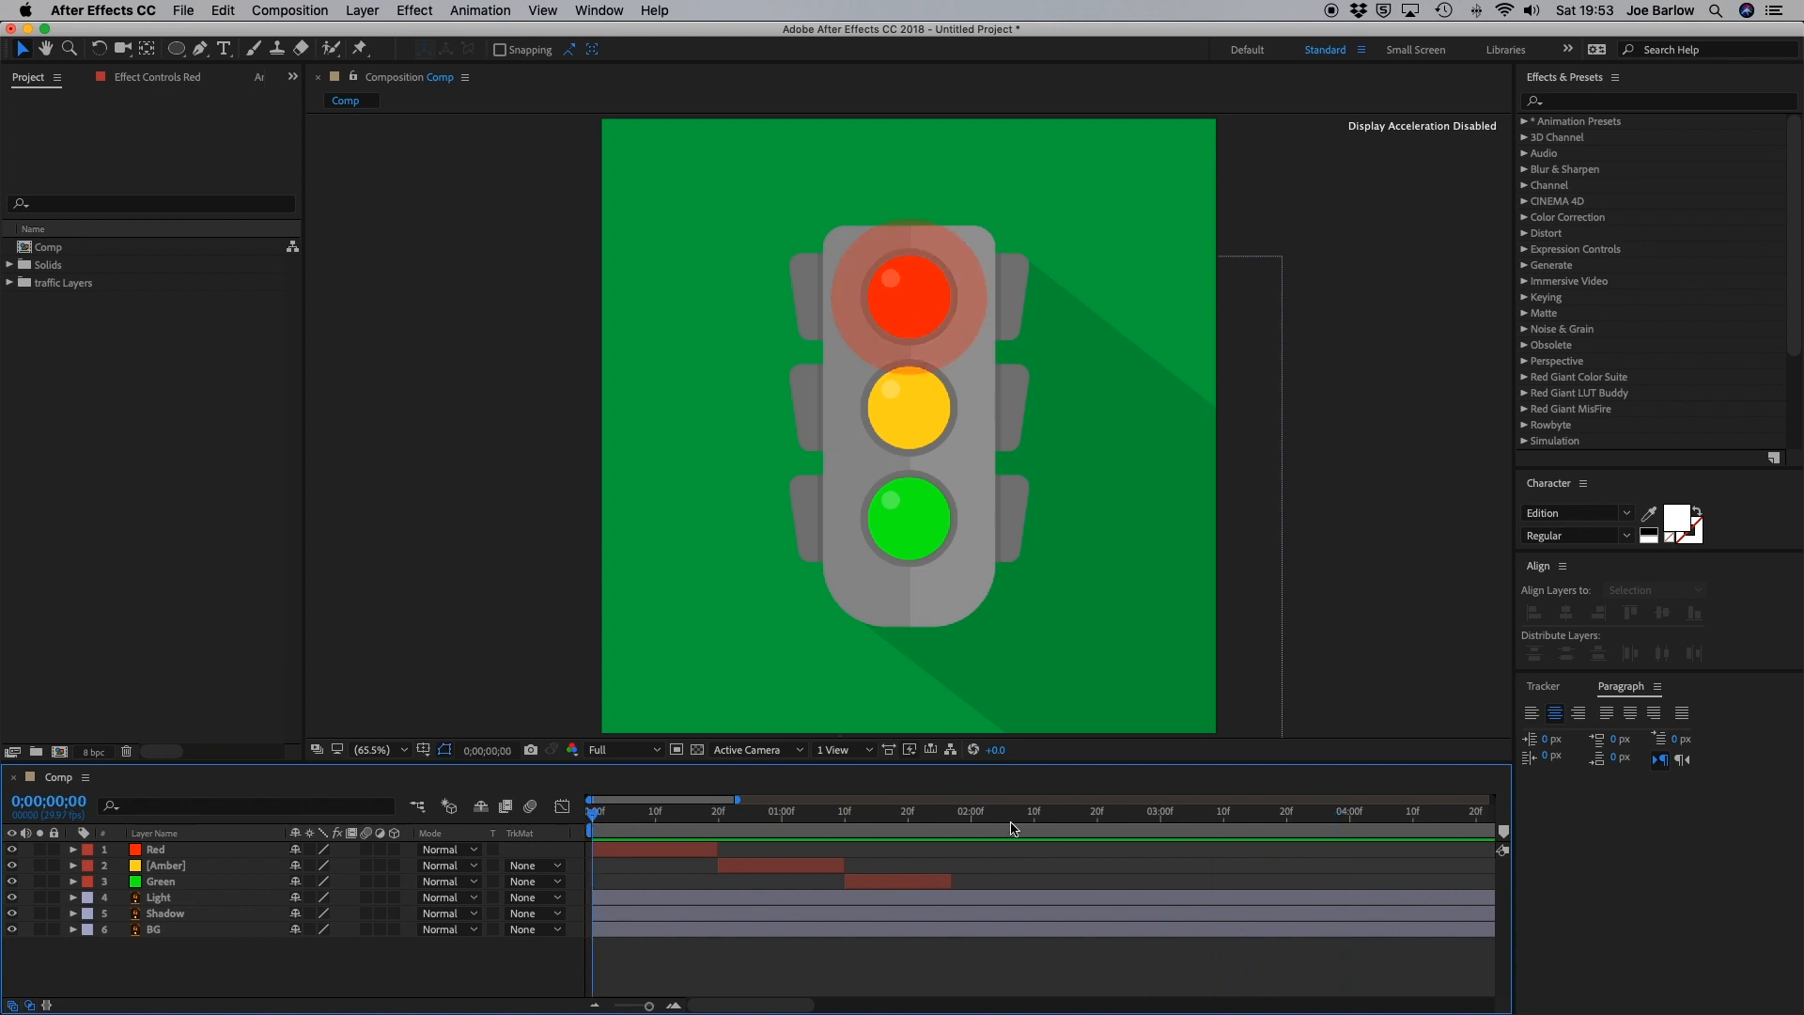
pyautogui.moveTo(944, 823)
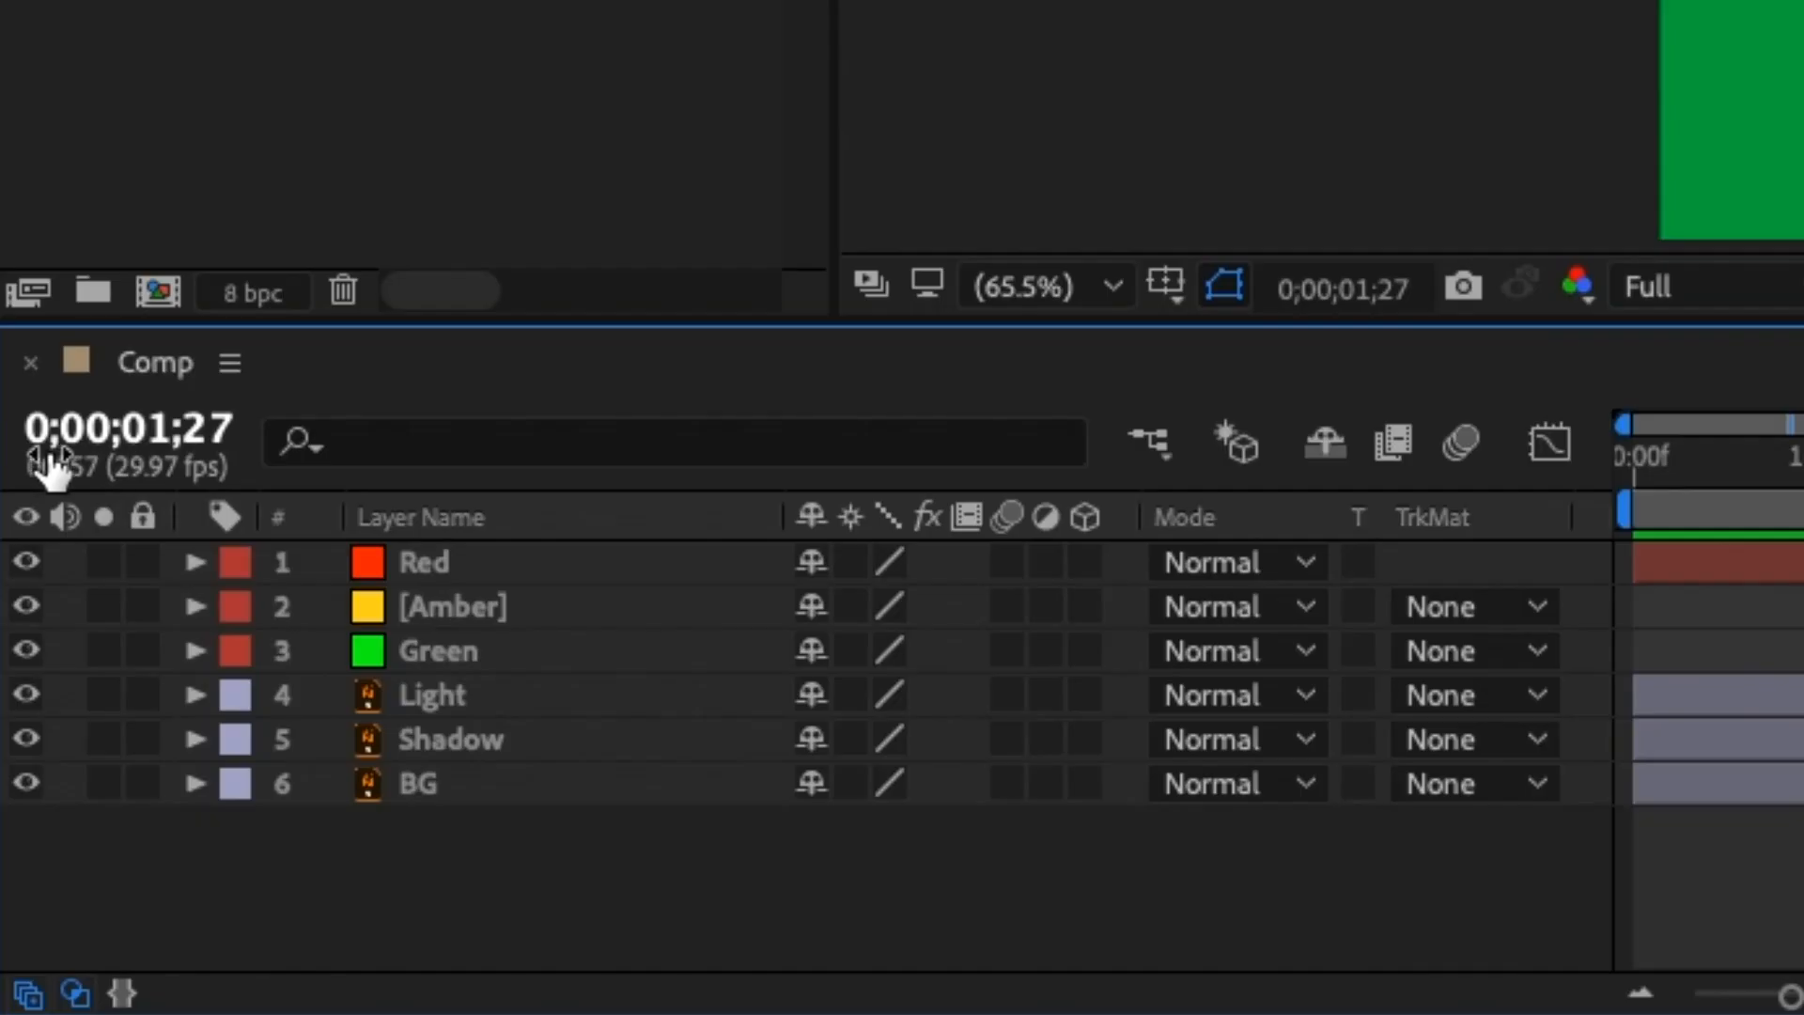
# Step: Set the current time to 0;00;01;27 at the end of the Green layer
pyautogui.click(130, 429)
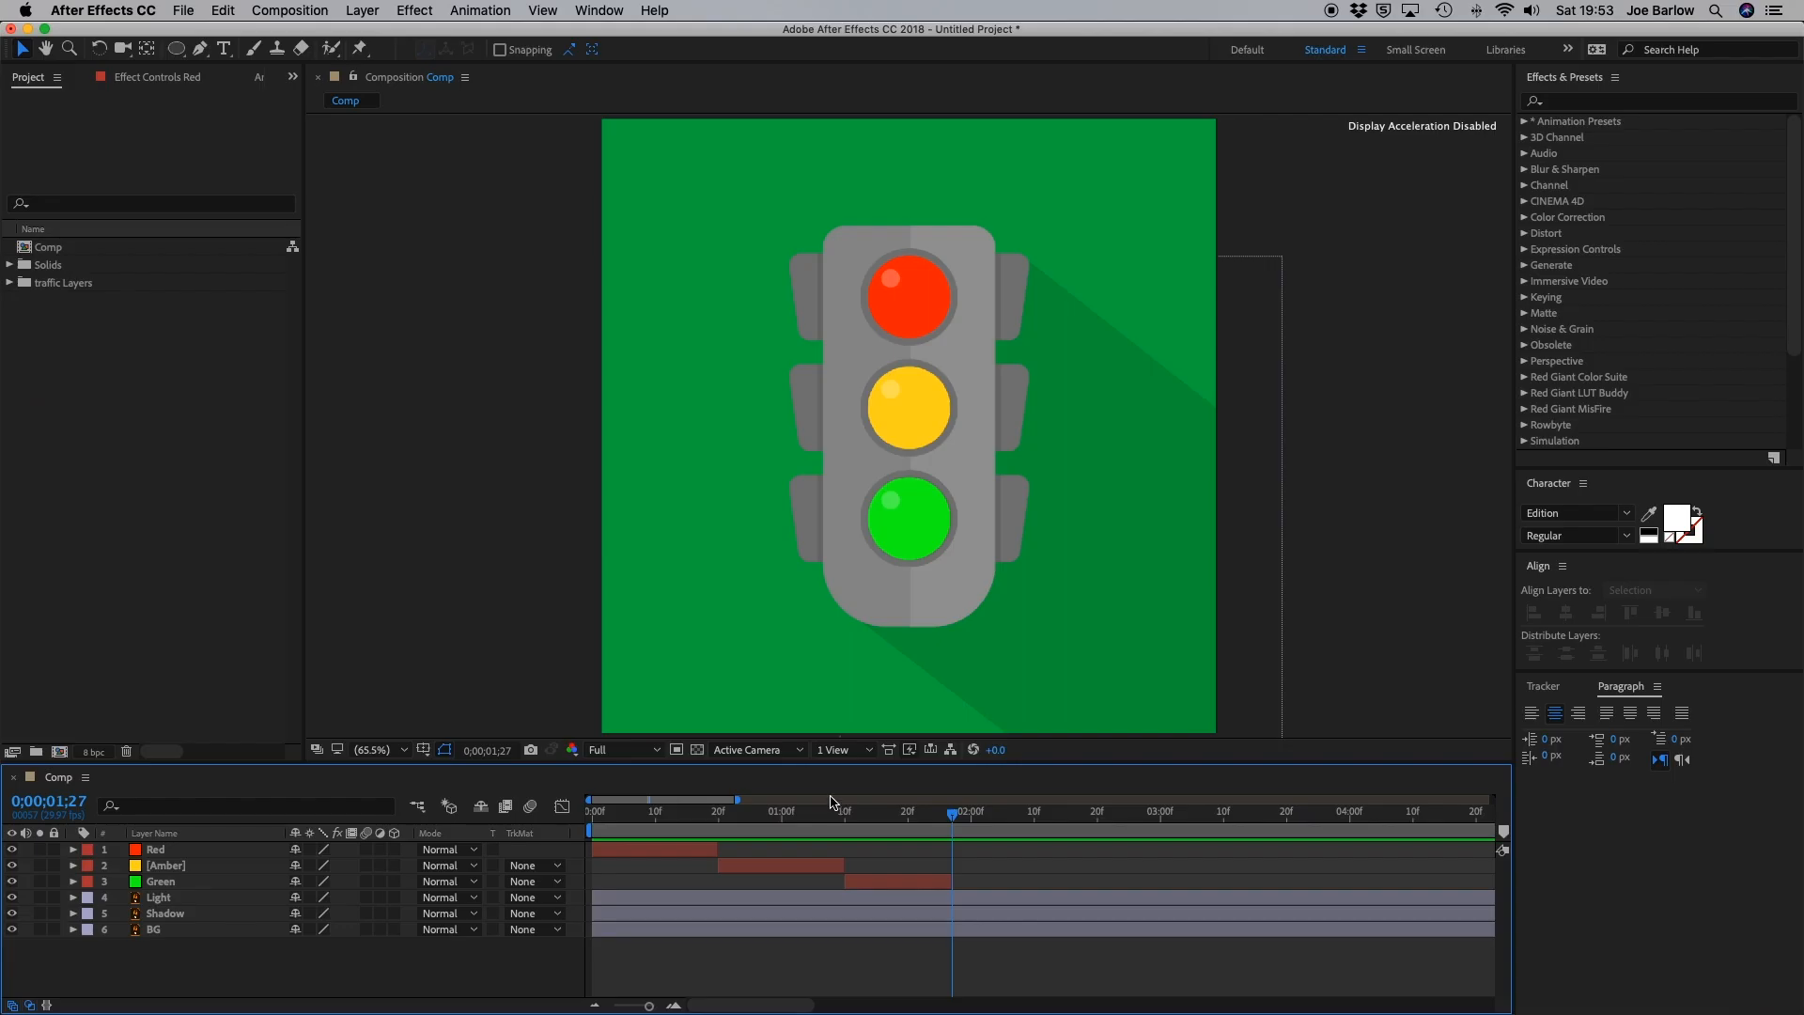
# Step: Set the Comp duration to 0;00;01;27 in Composition Settings
pyautogui.click(289, 11)
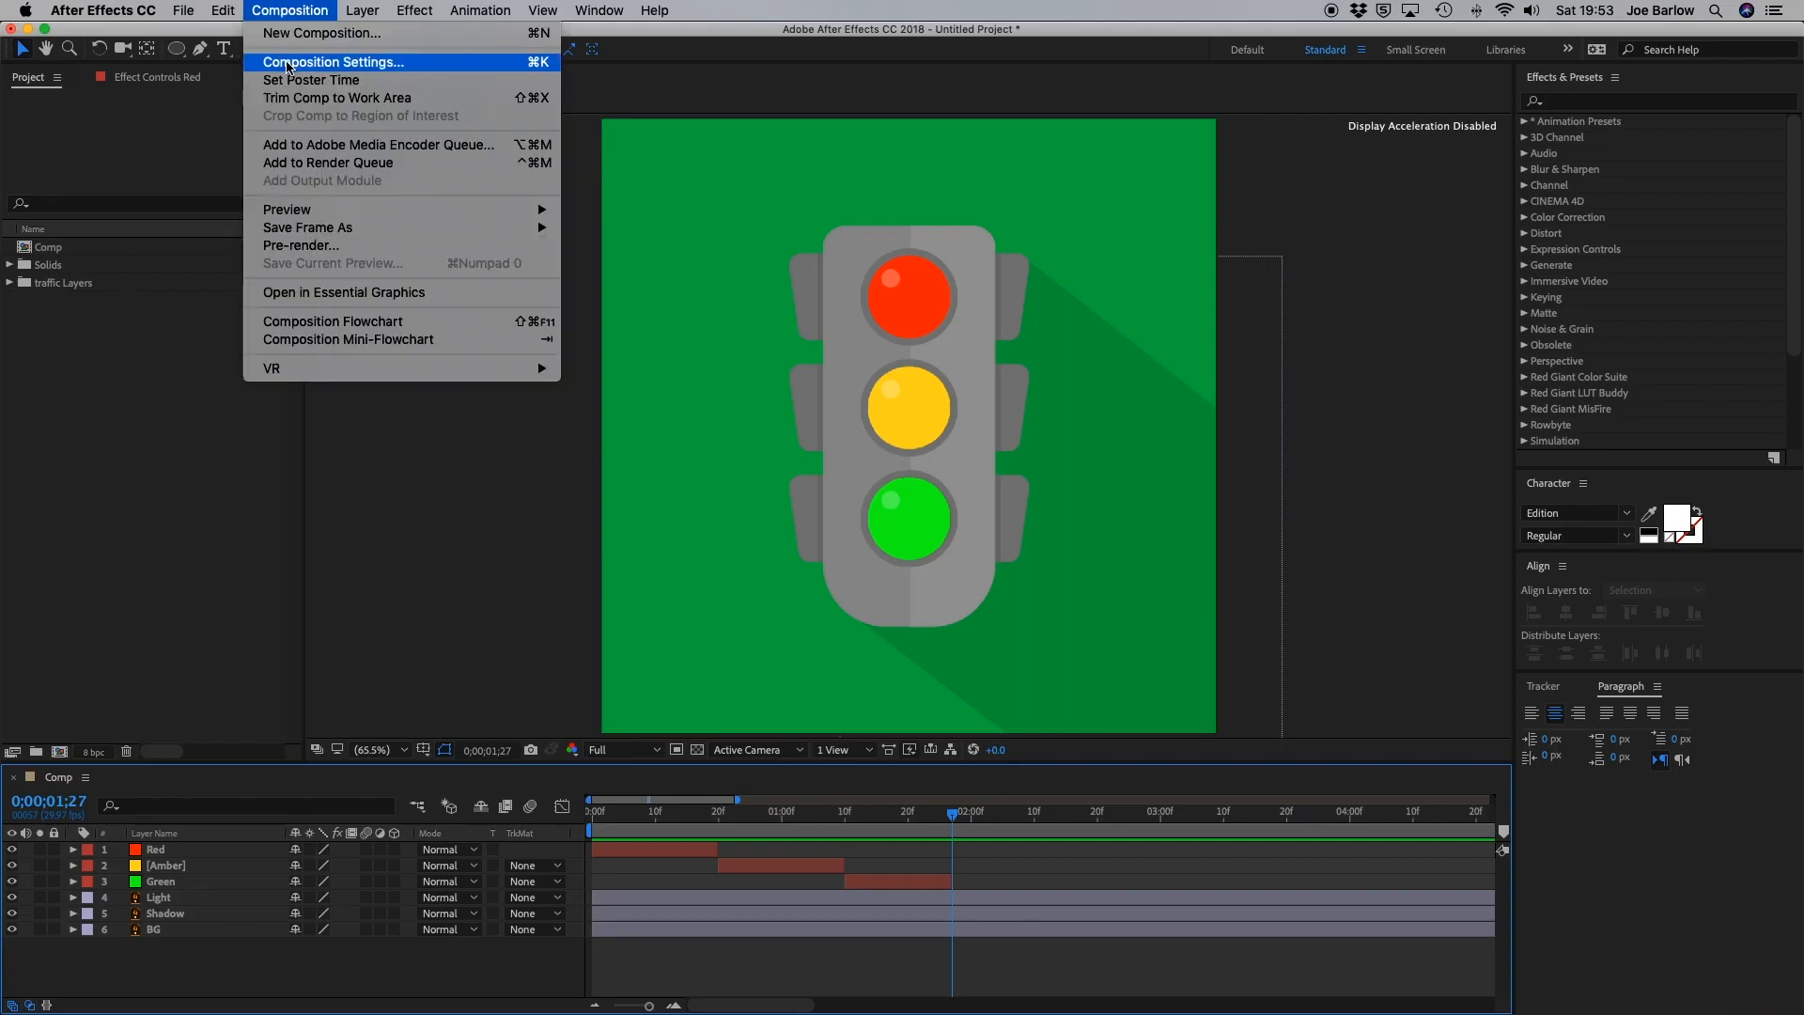
pyautogui.click(335, 62)
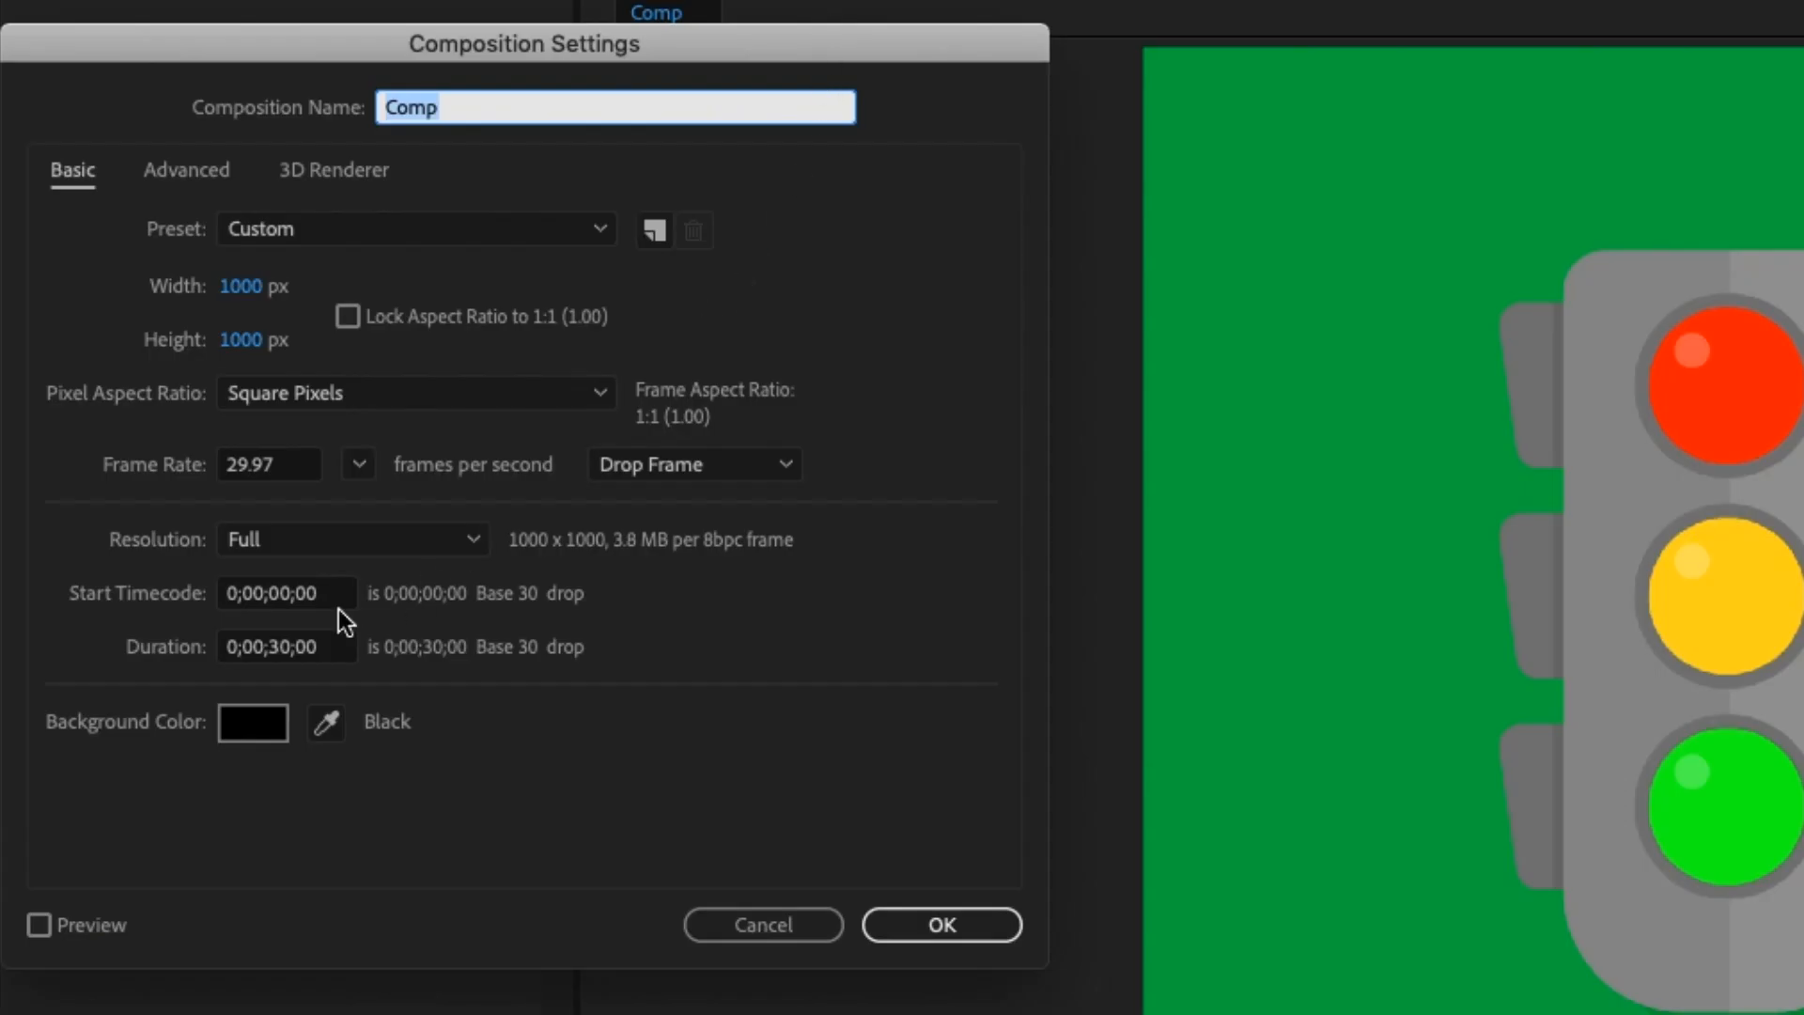
pyautogui.click(286, 645)
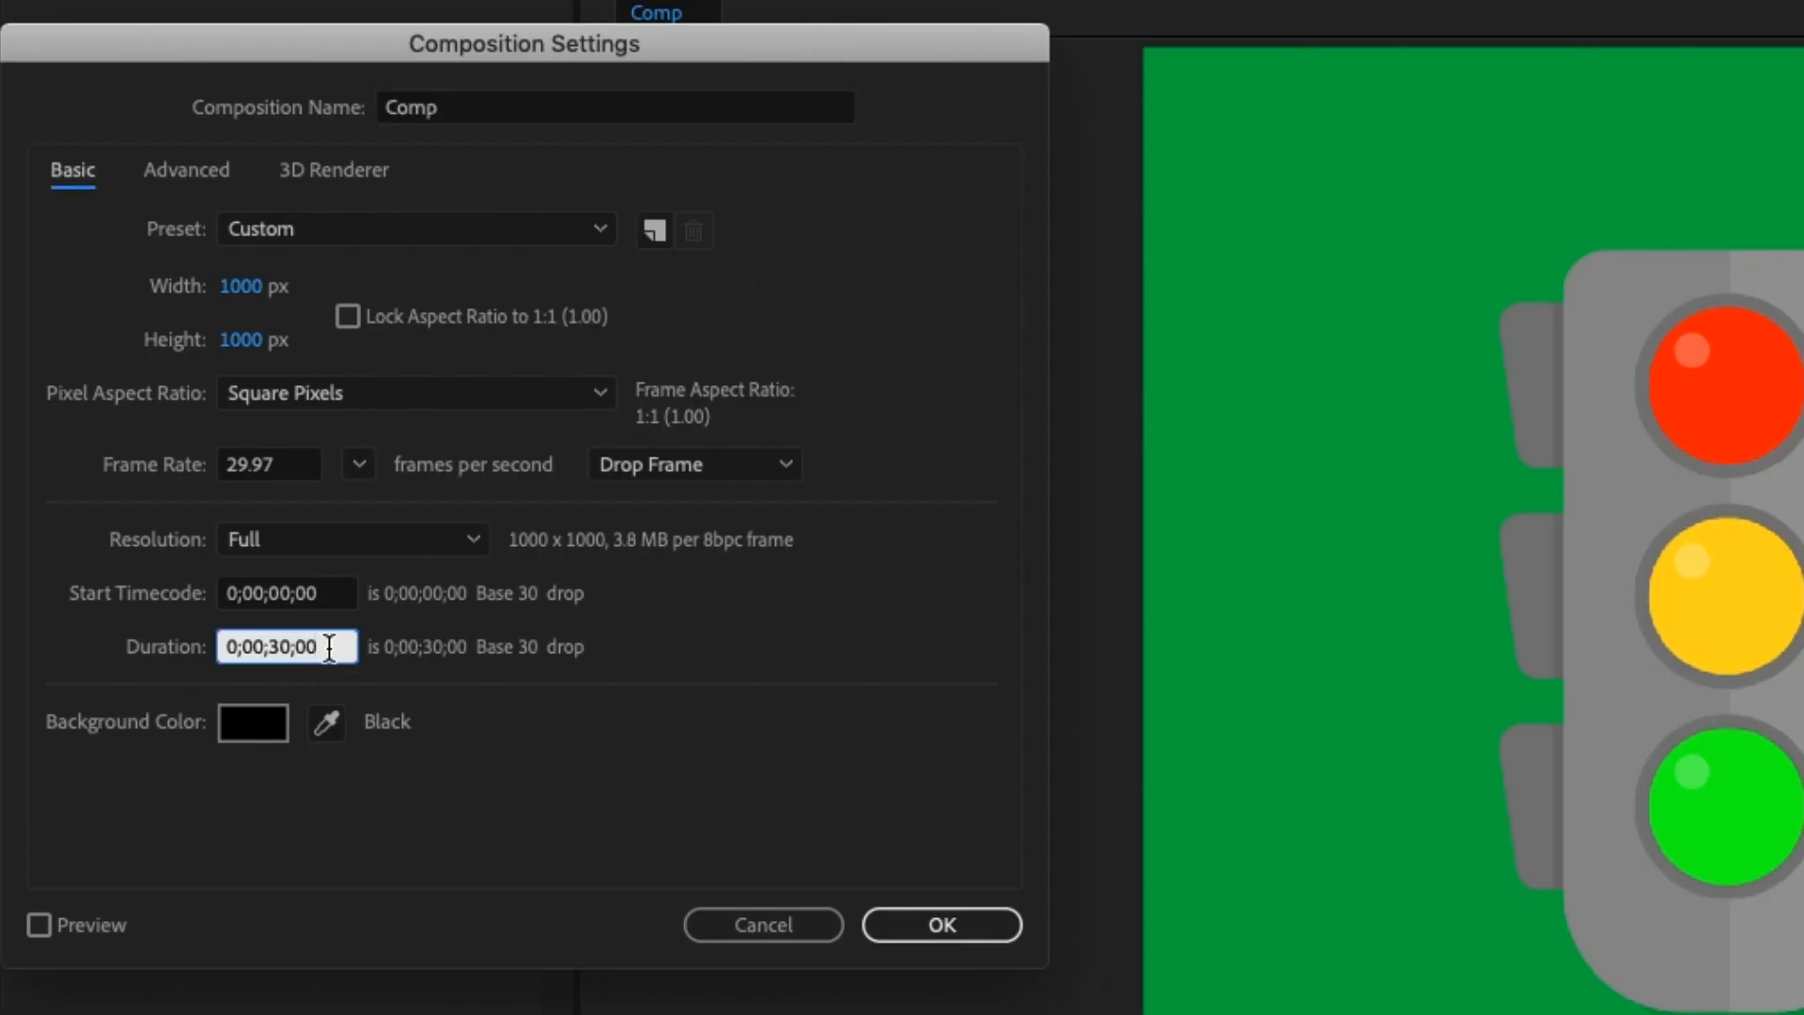
pyautogui.write('0;00;01;27')
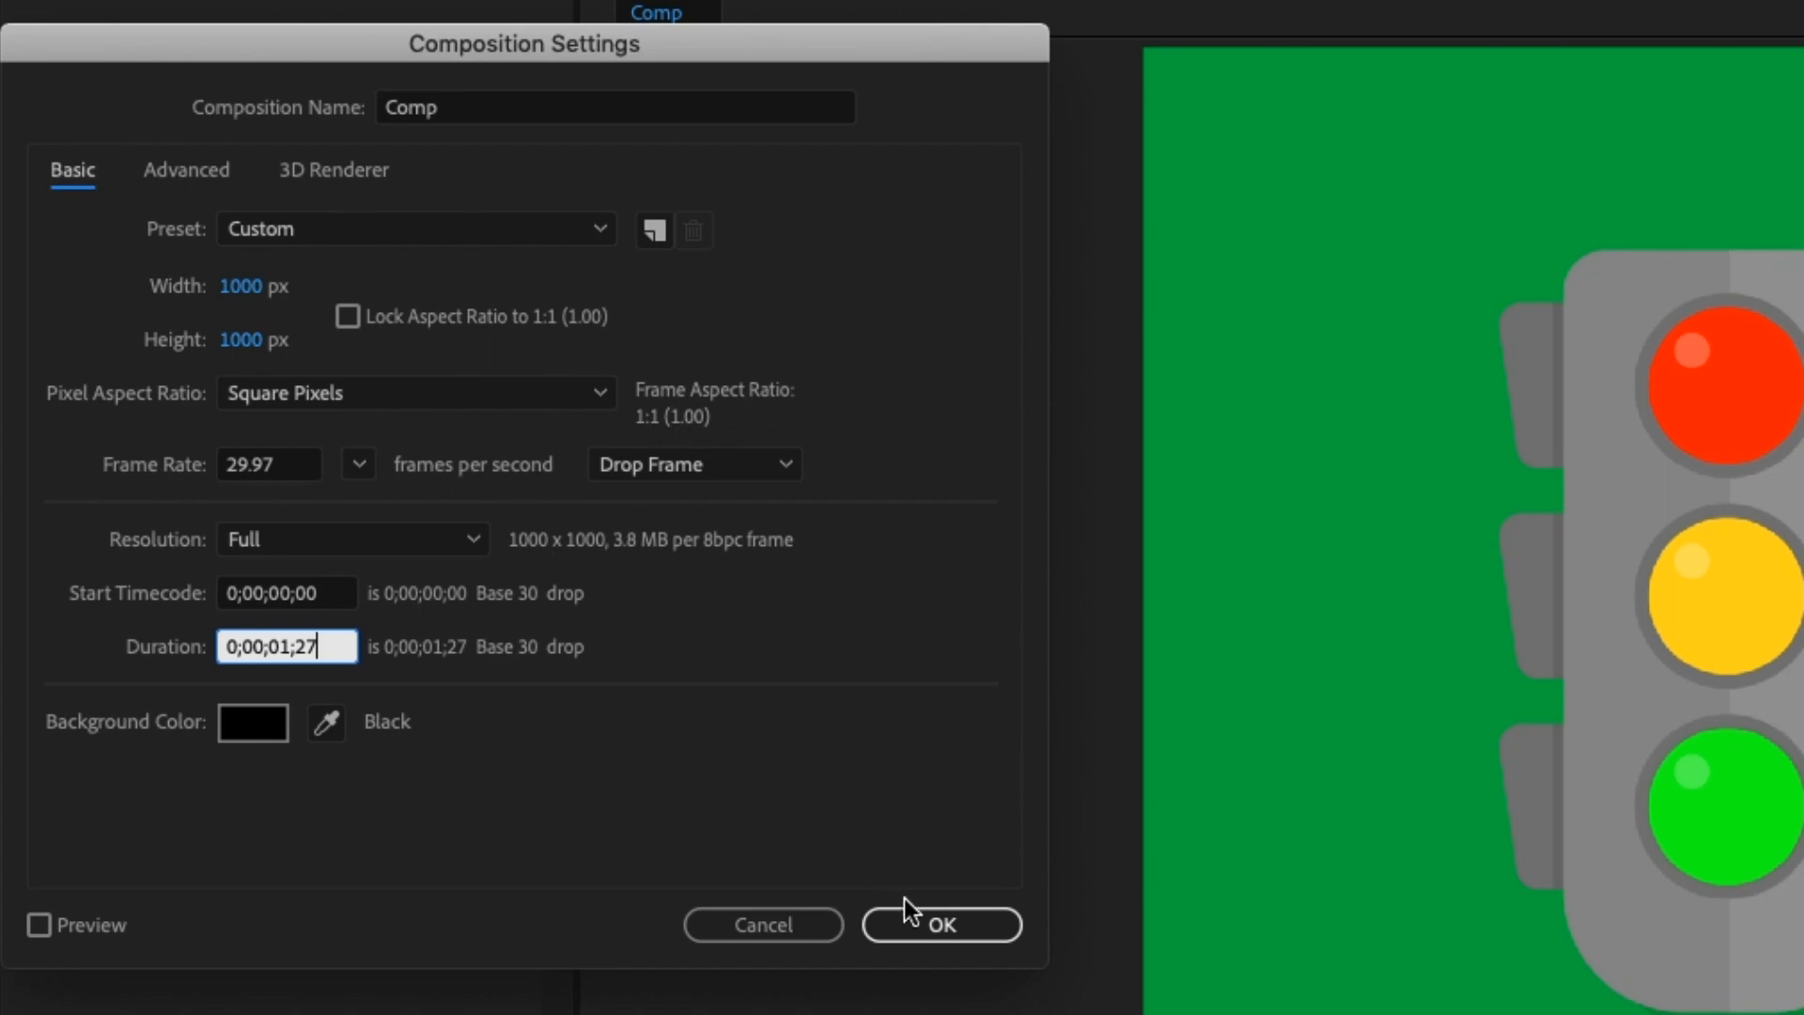
pyautogui.click(940, 925)
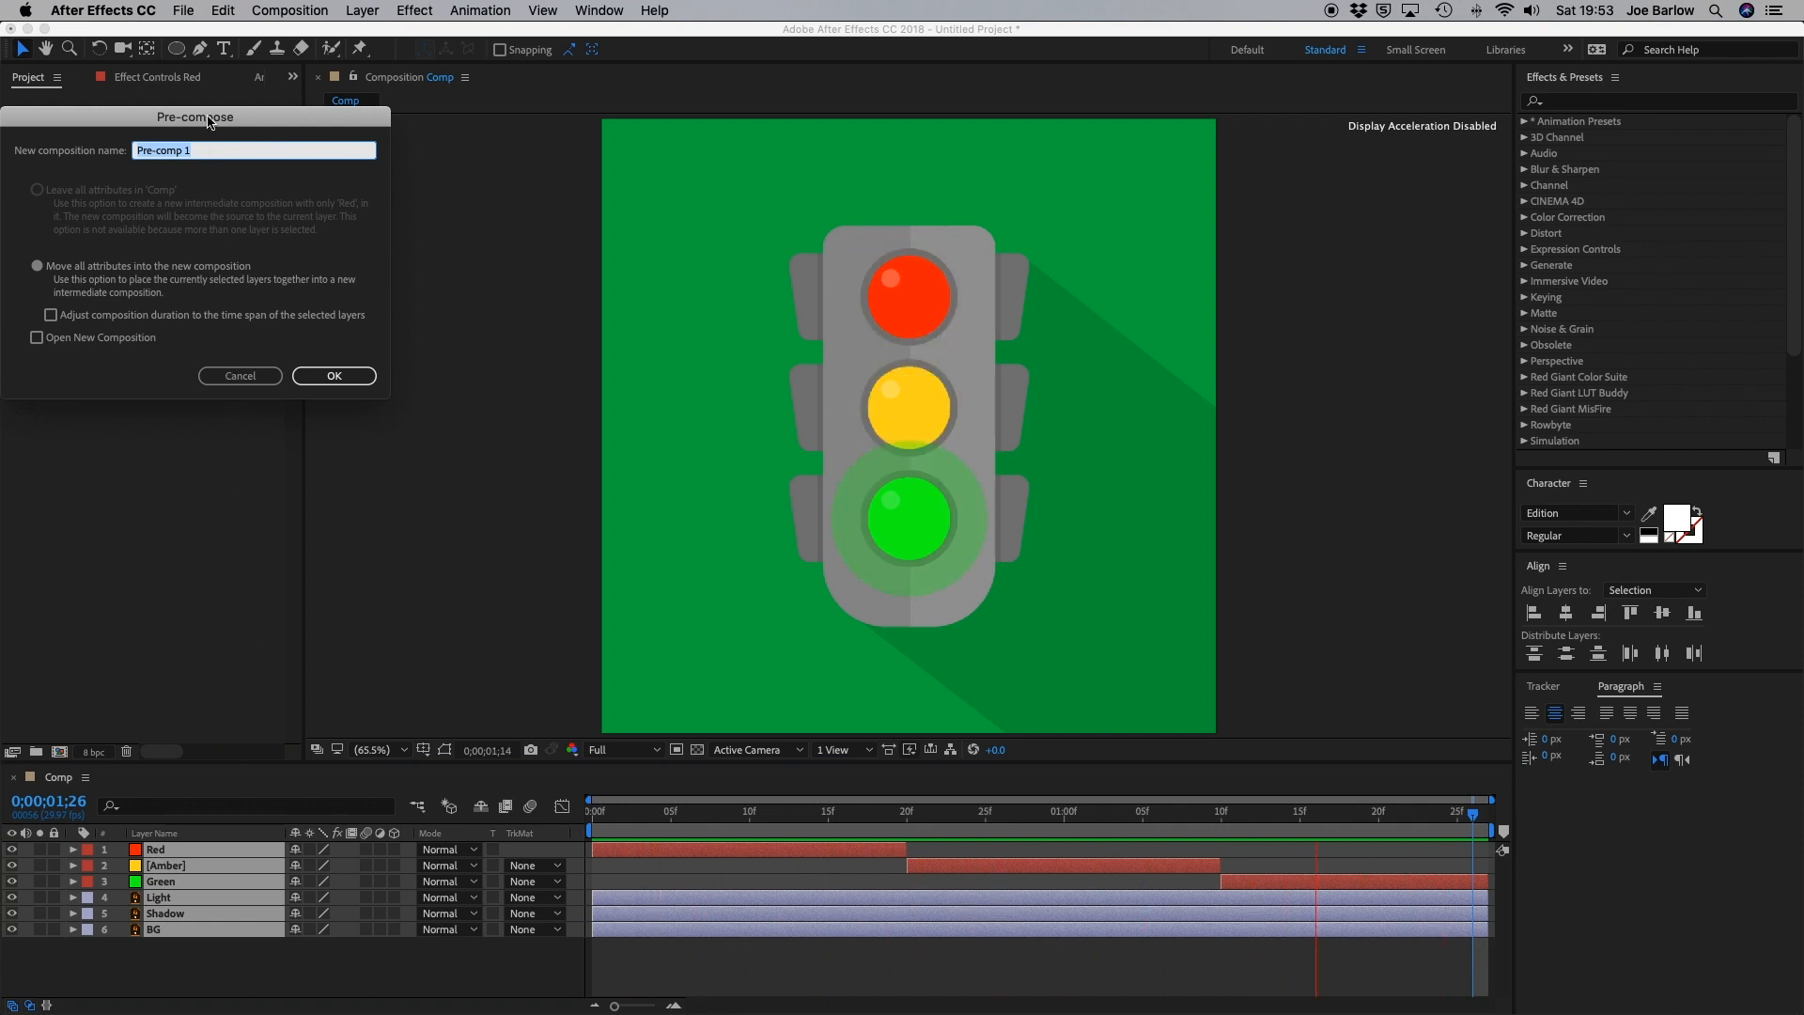
# Step: Pre-compose the six selected layers into a precomposition named 'lights'
pyautogui.write('lig')
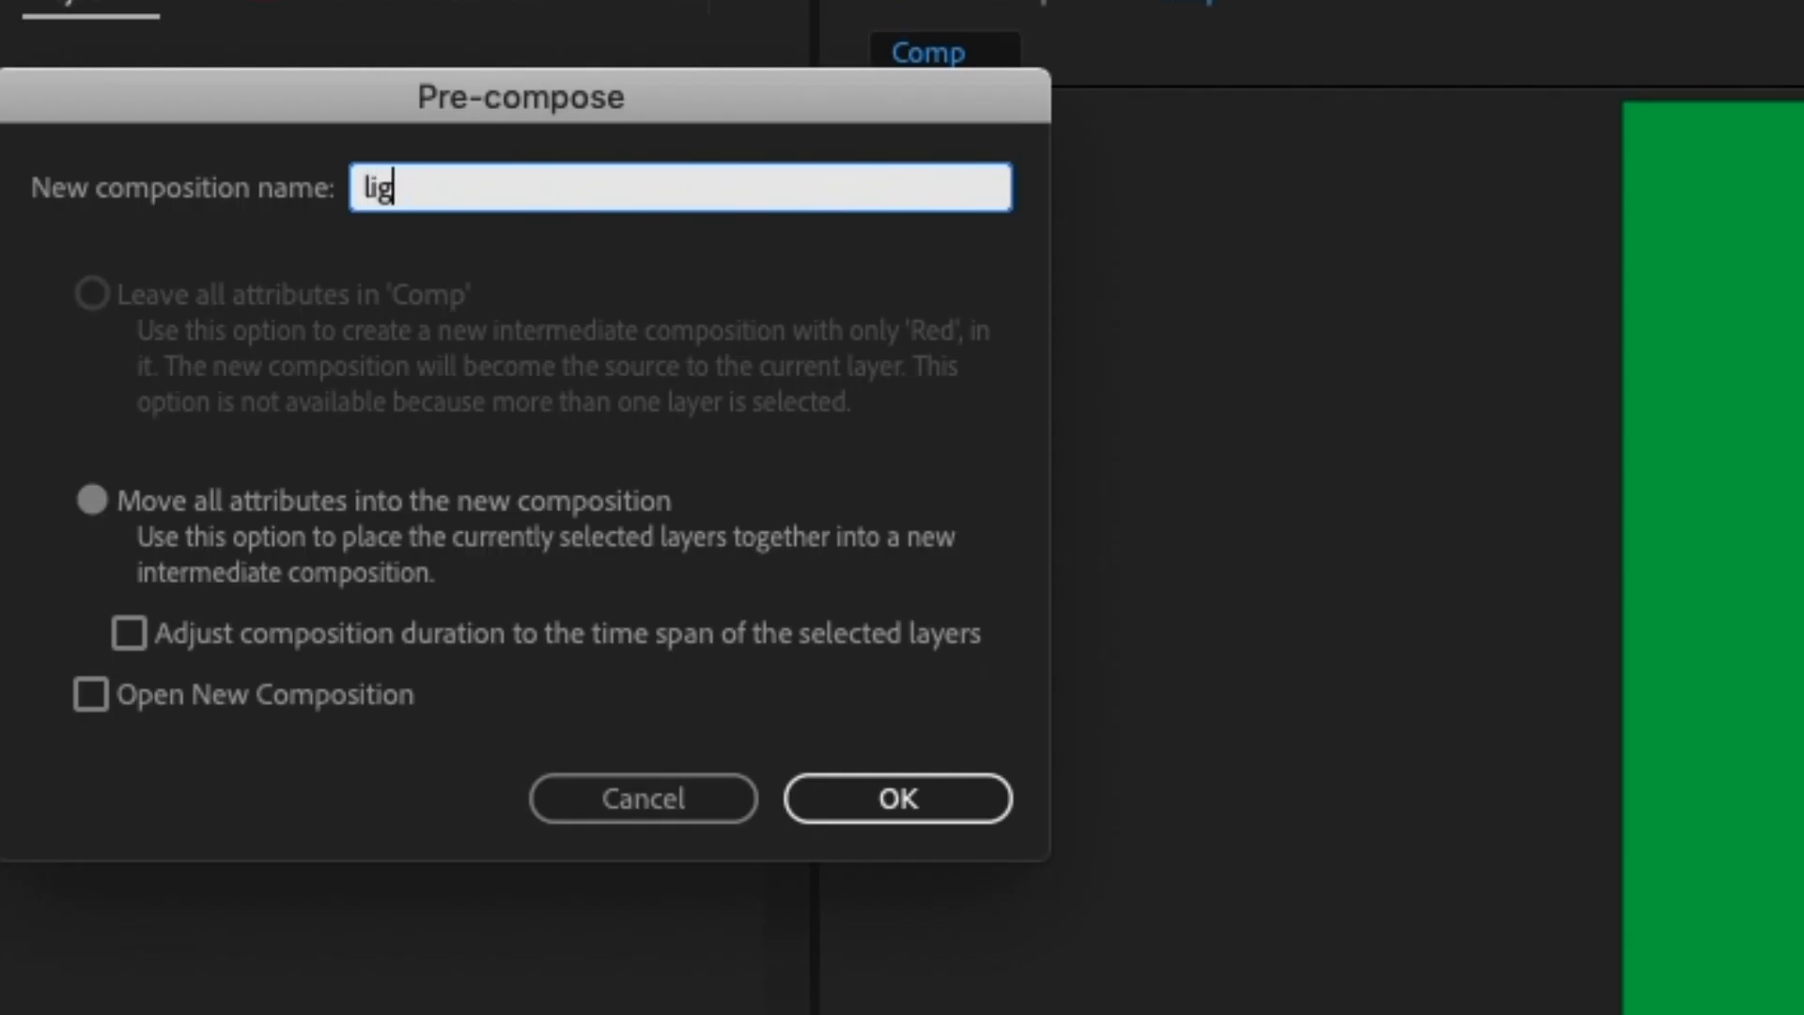
pyautogui.write('hts')
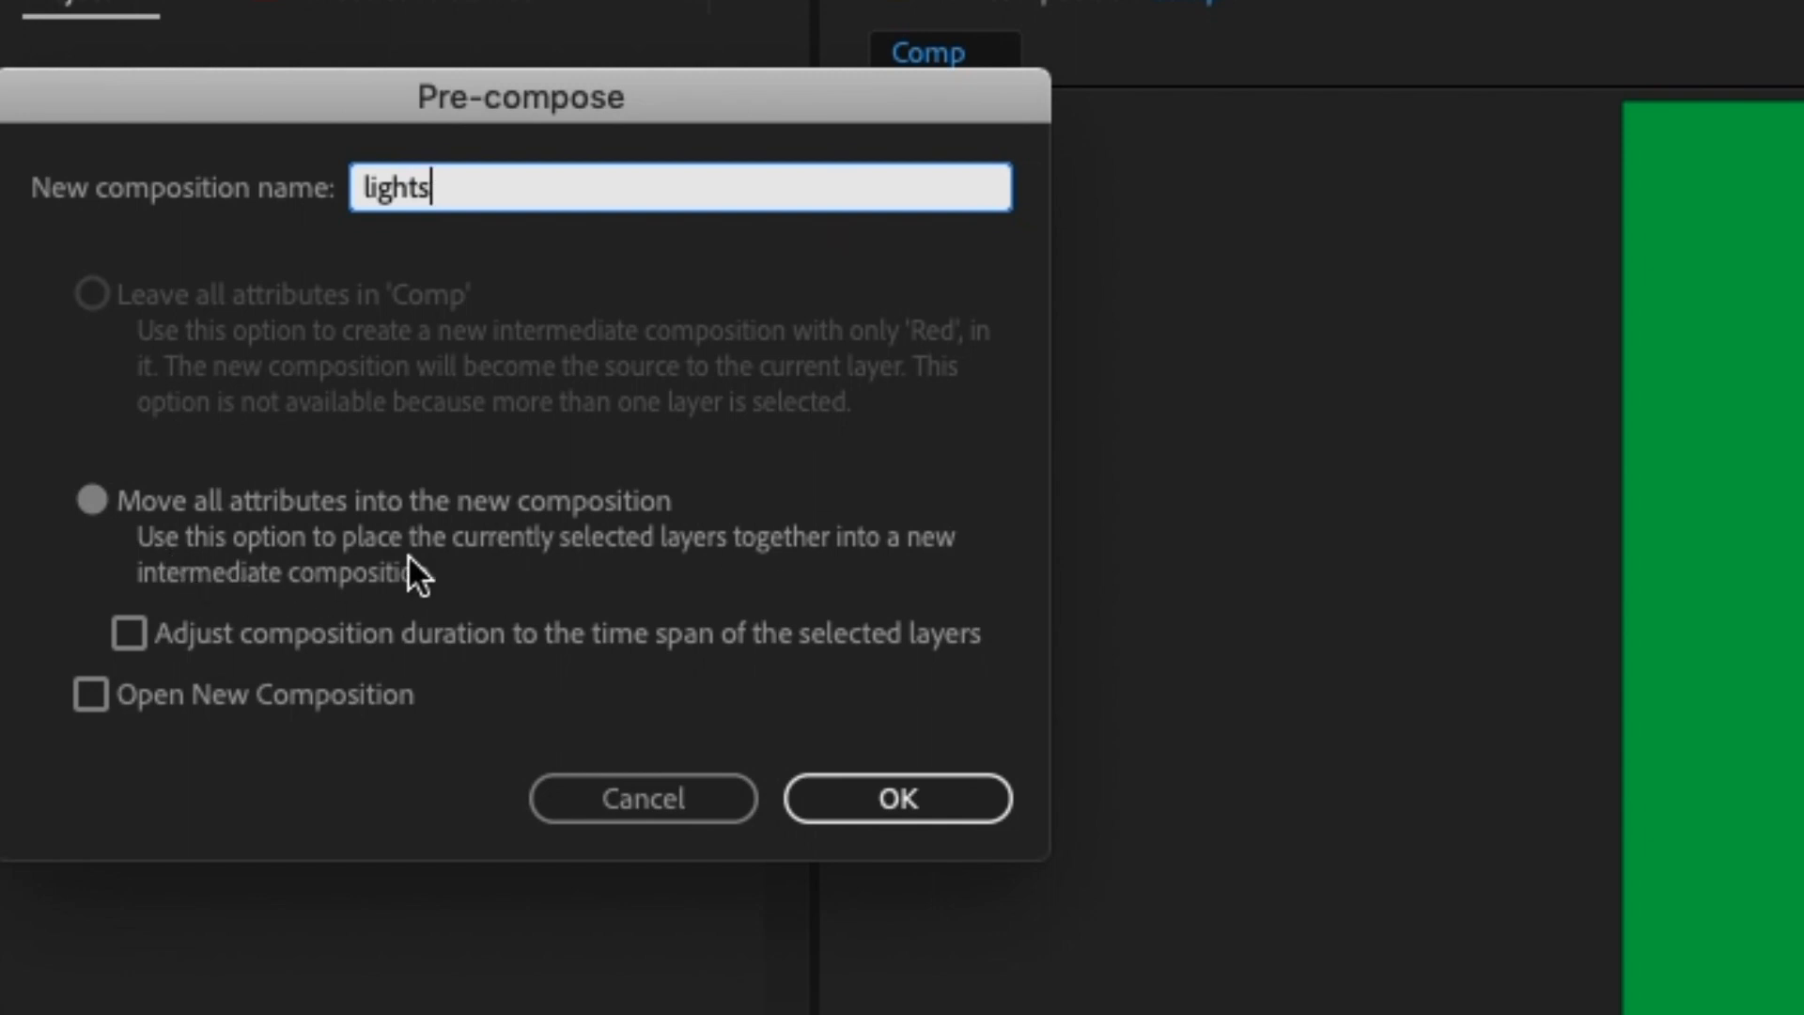
pyautogui.click(898, 797)
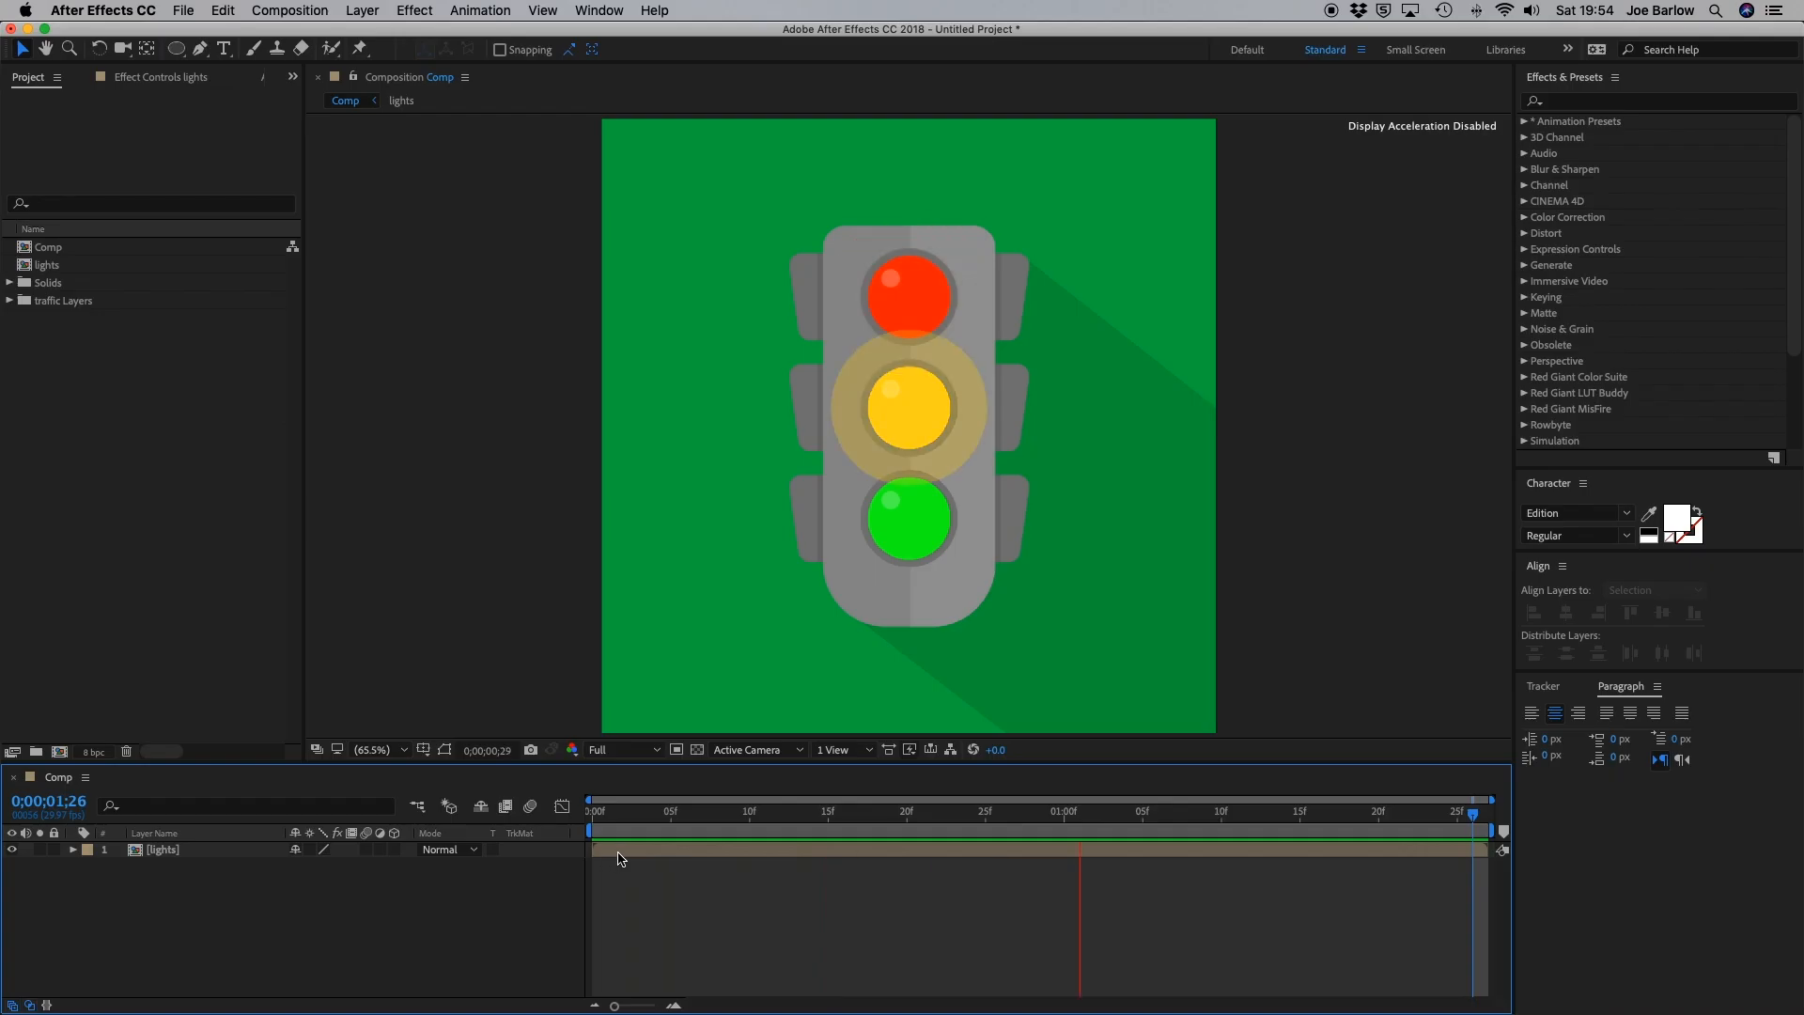
# Step: Bring up the lights layer's options to reach Time > Enable Time Remapping
pyautogui.rightClick(161, 849)
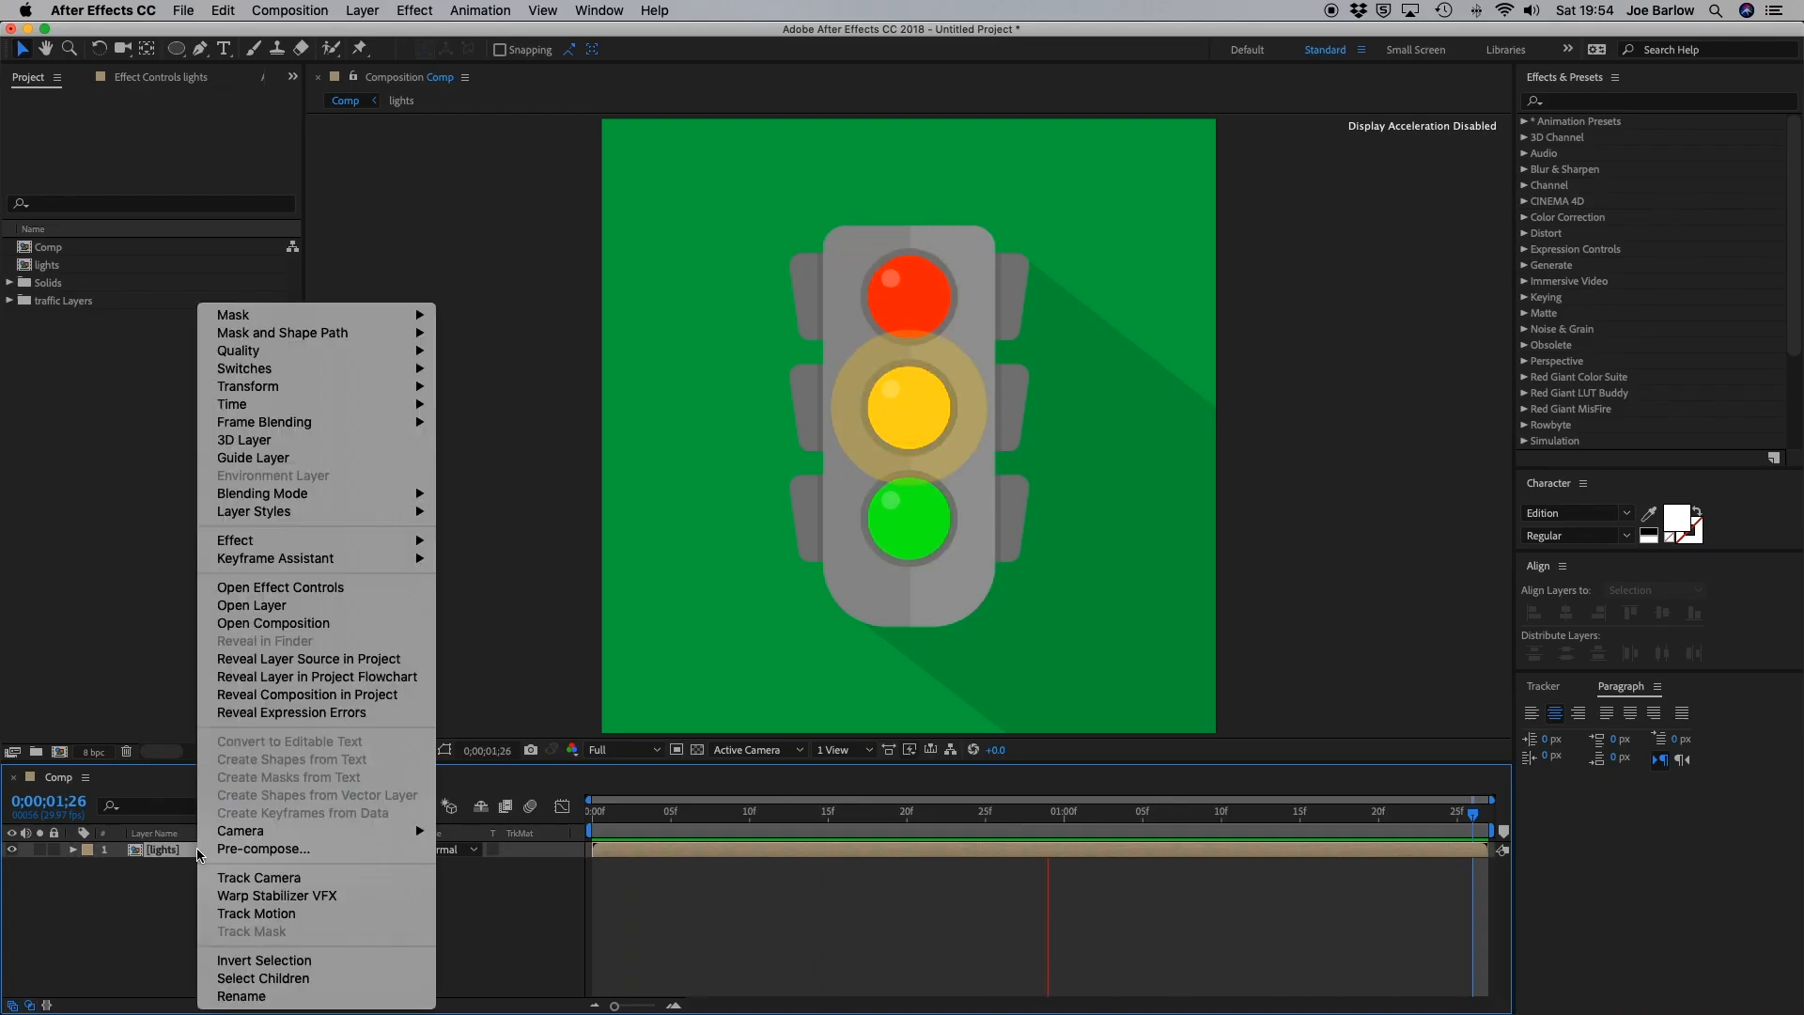
pyautogui.moveTo(248, 386)
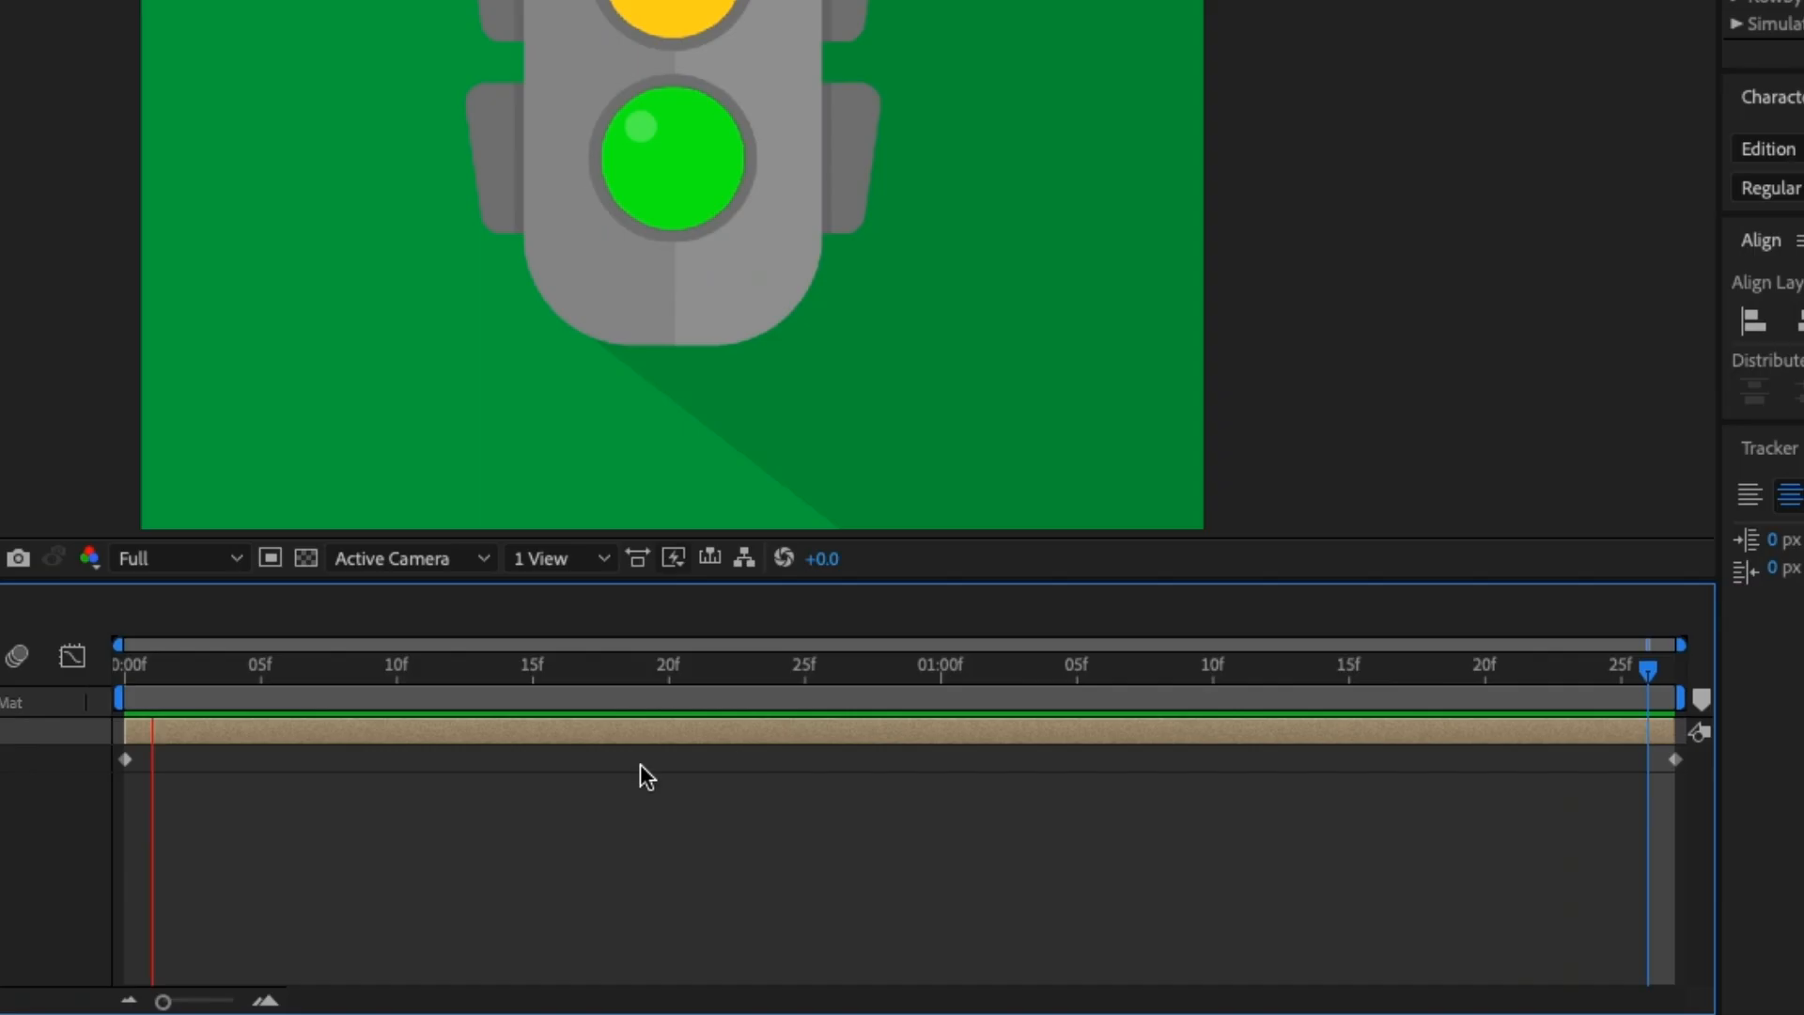
pyautogui.moveTo(628, 822)
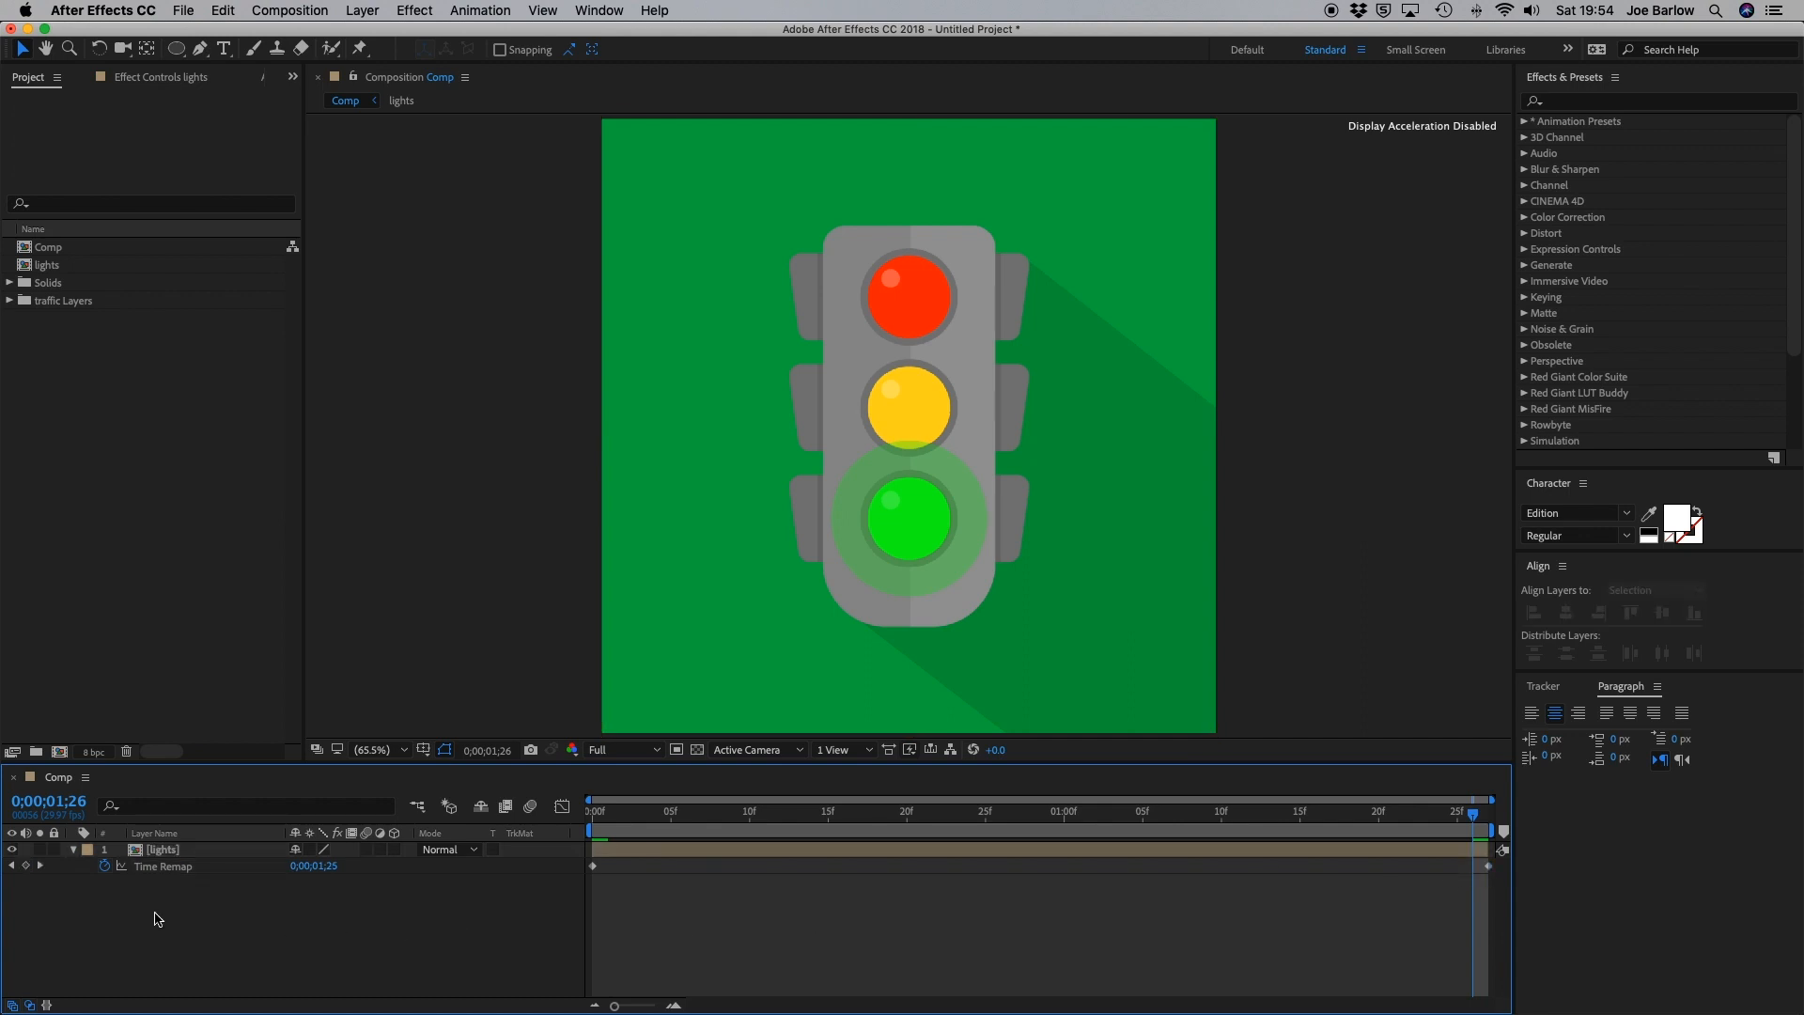
# Step: Add a loopOutDuration cycle expression to the lights layer's Time Remap
pyautogui.click(90, 865)
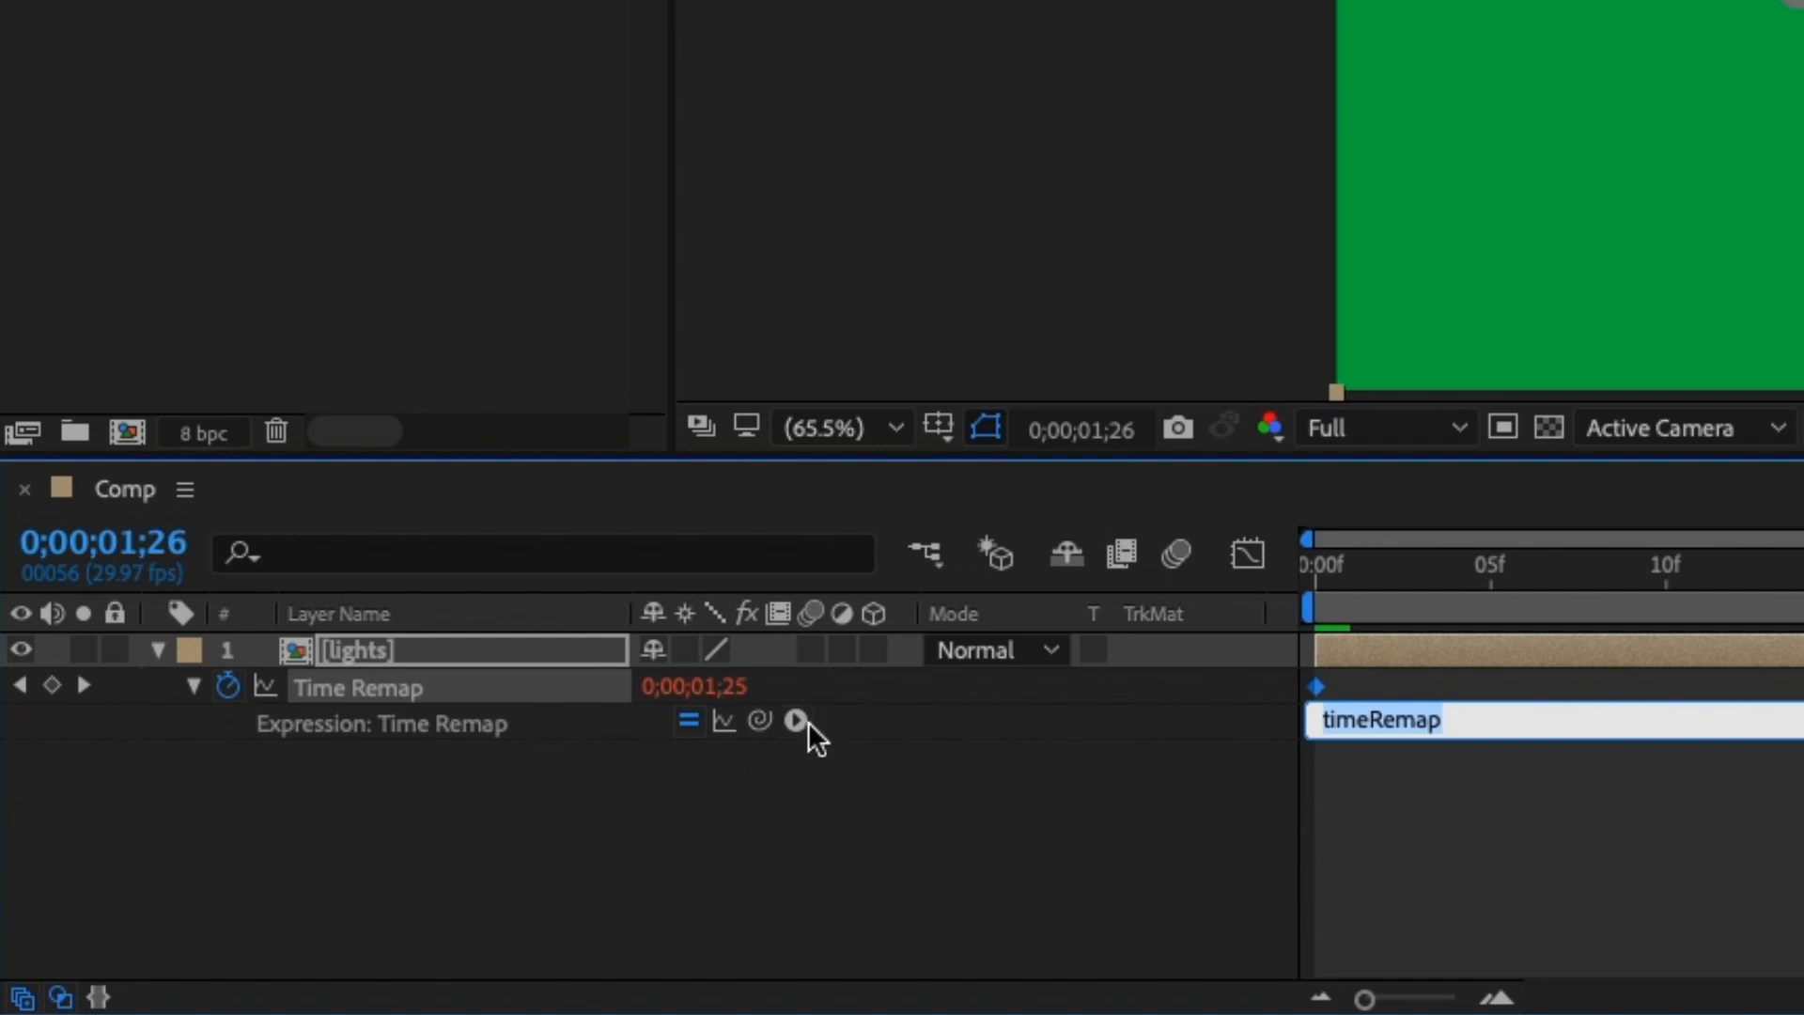
pyautogui.click(795, 722)
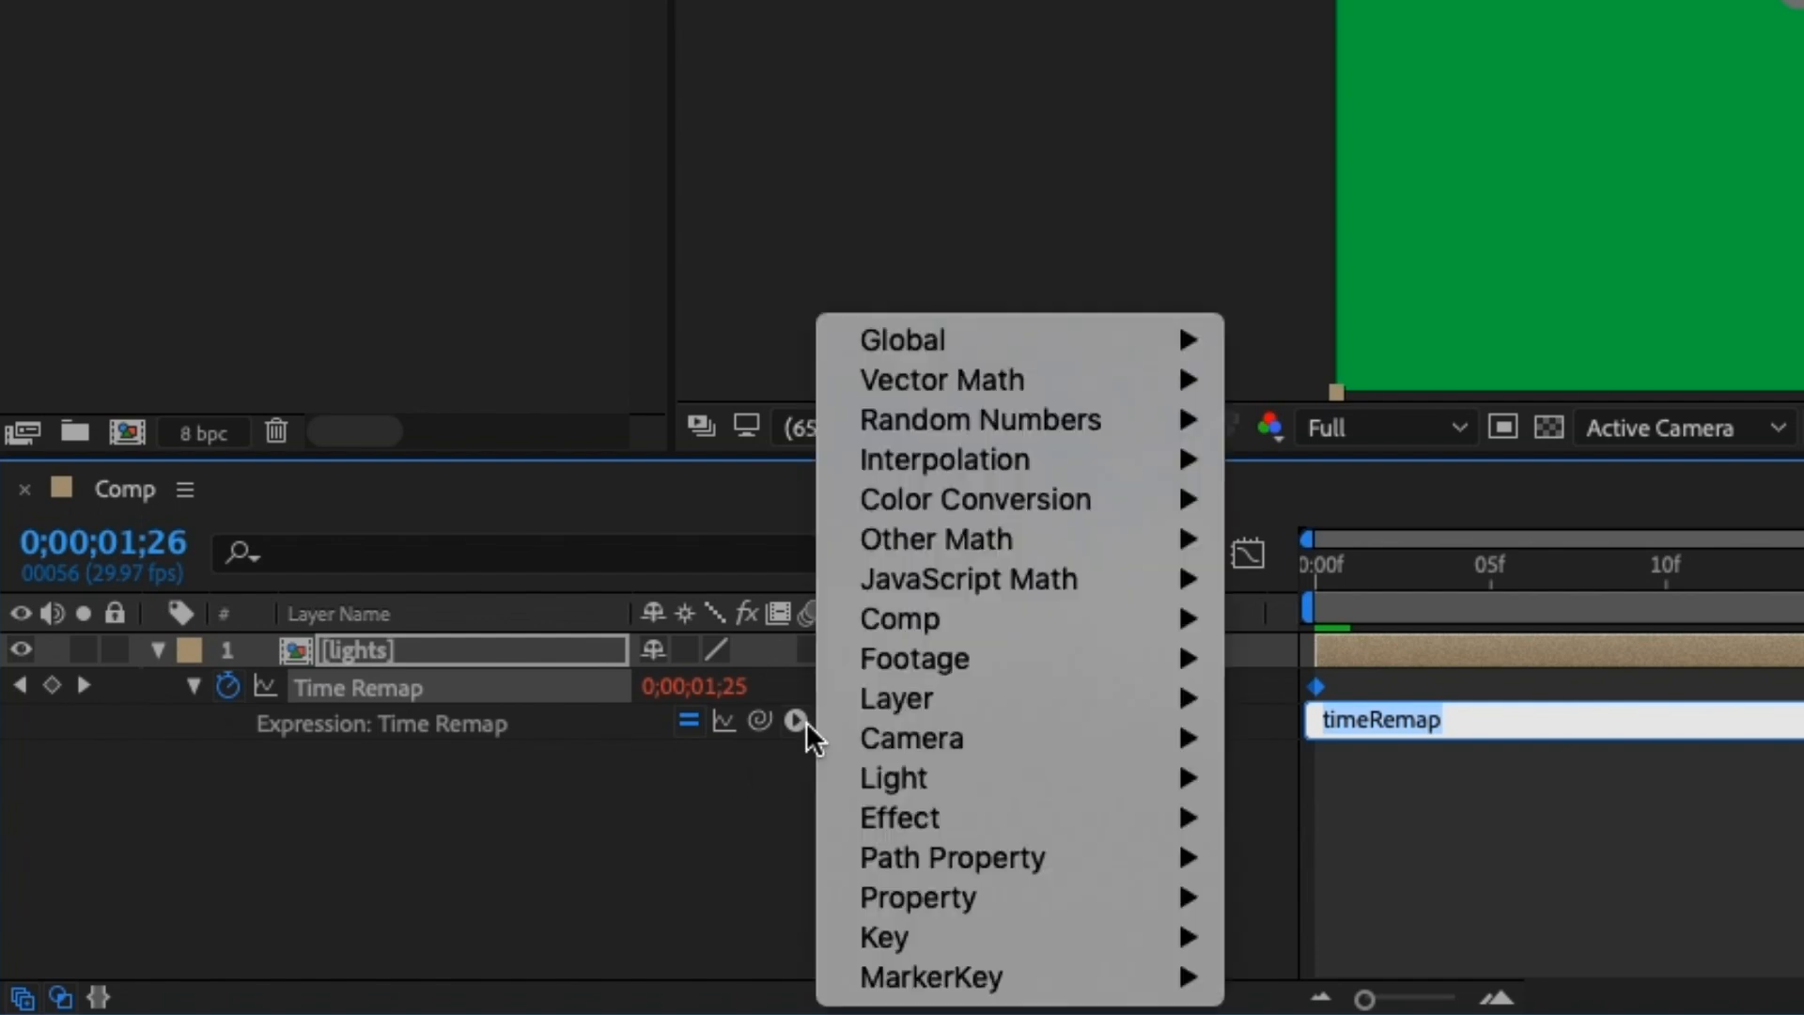
pyautogui.moveTo(910, 898)
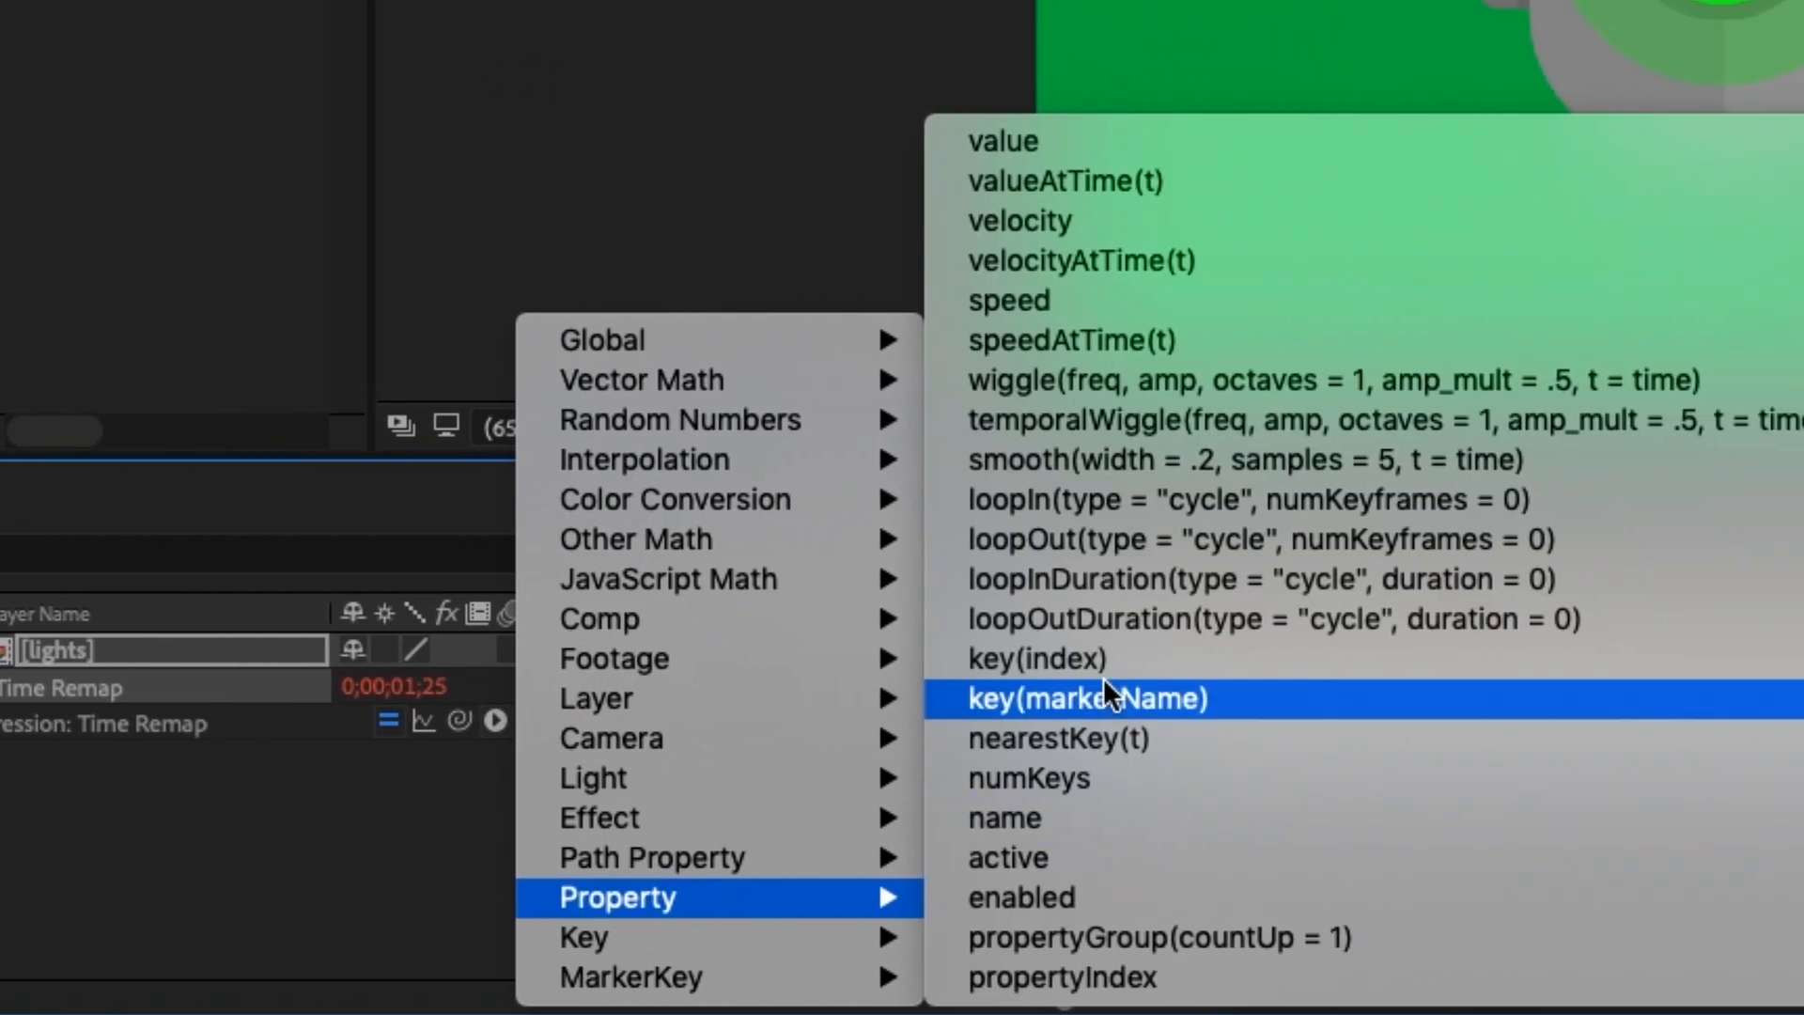
pyautogui.click(1280, 618)
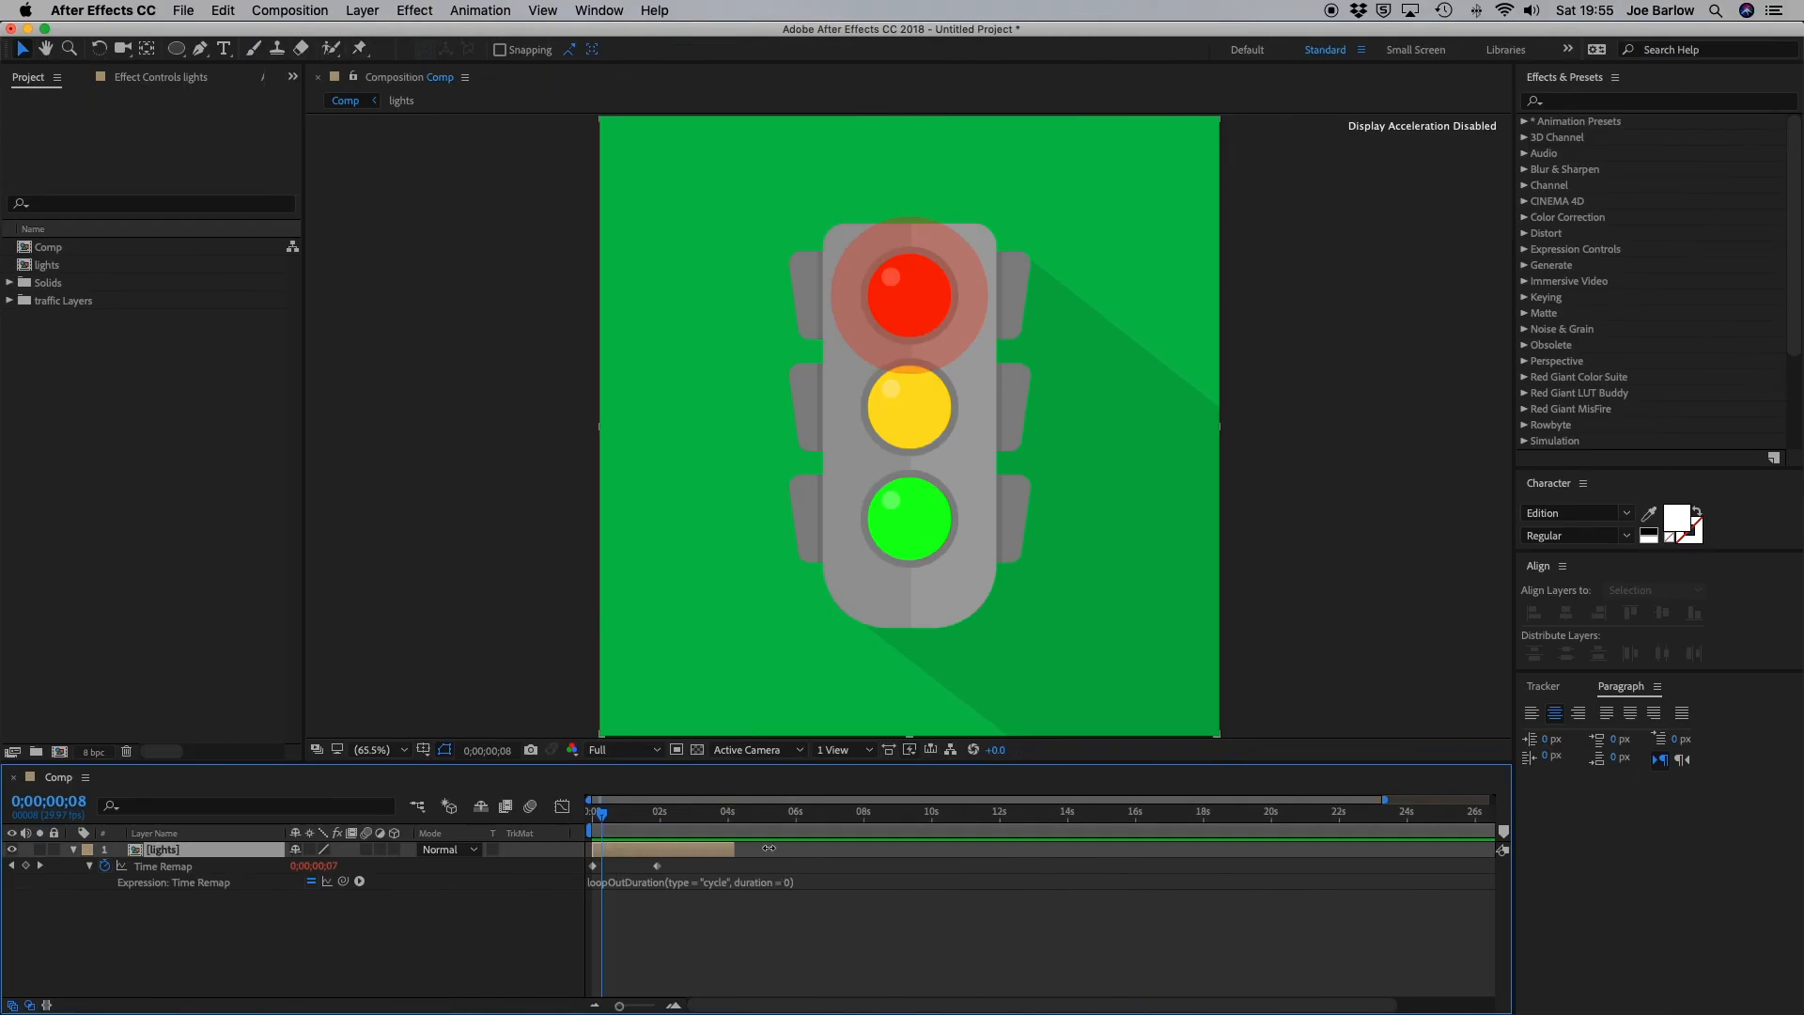
# Step: Preview the lights looping red, amber and green over the longer composition
pyautogui.click(1654, 590)
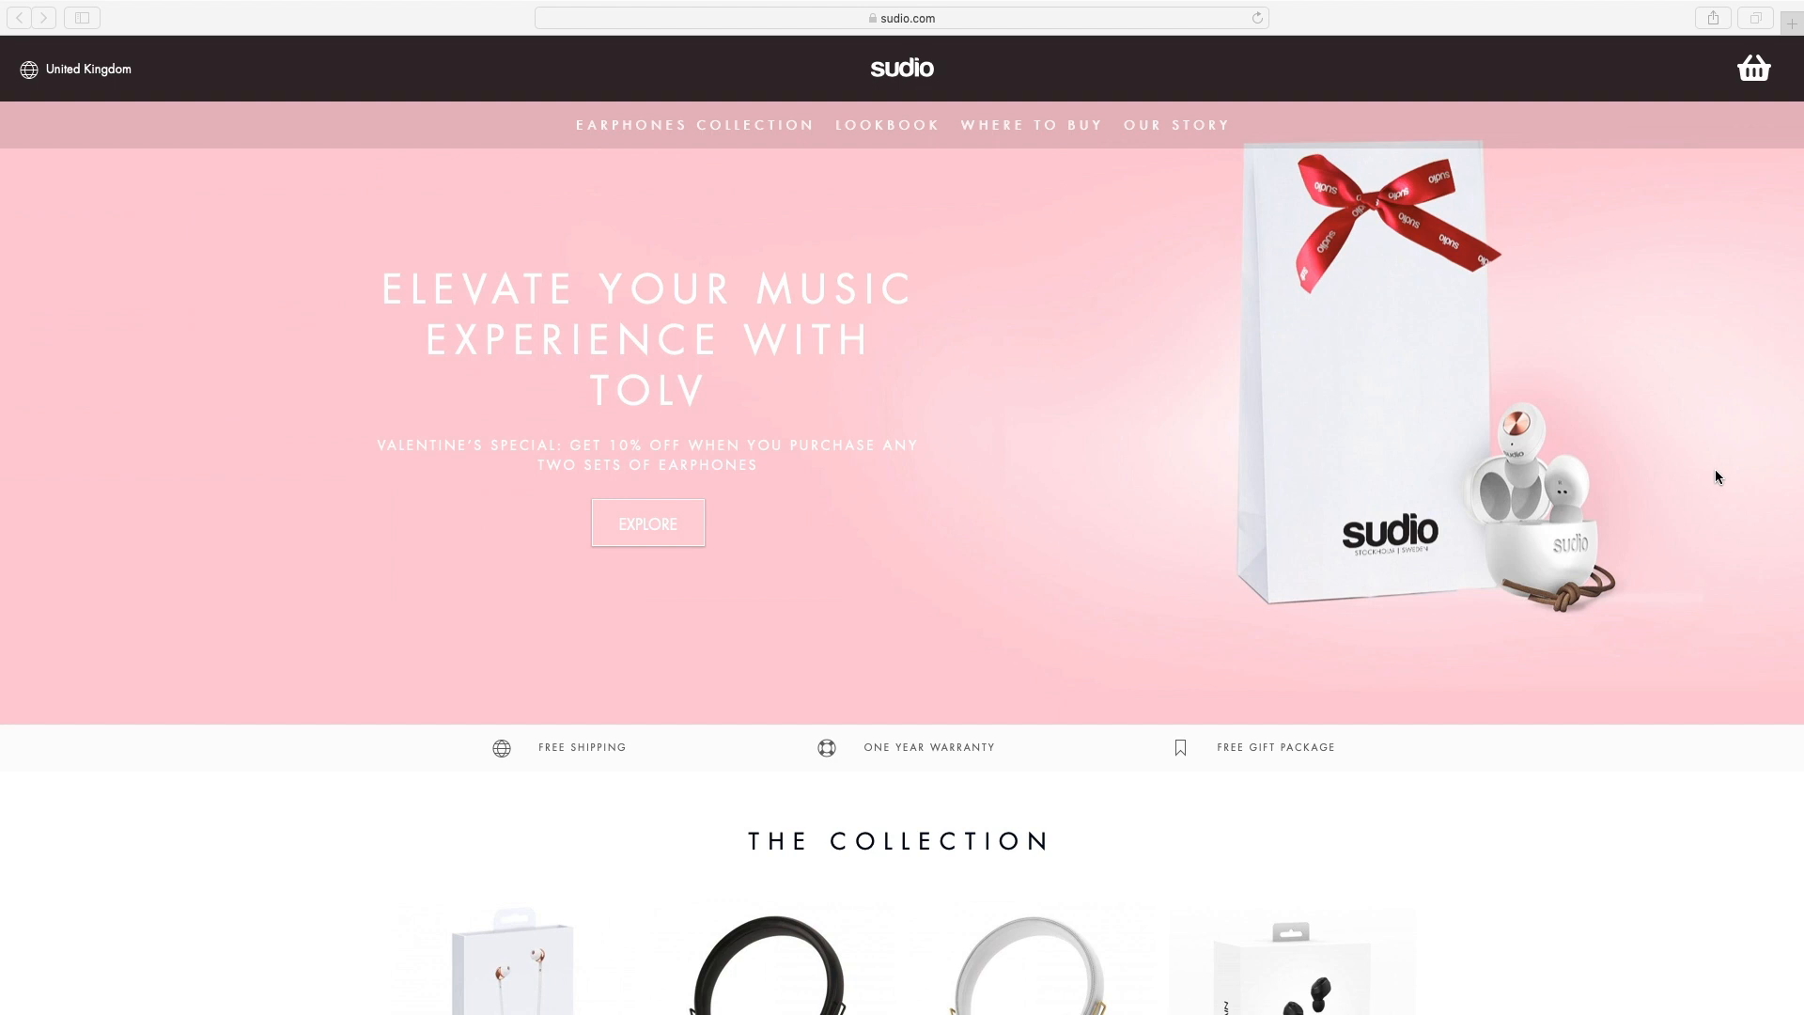
# Step: Scroll the Sudio homepage down to The Collection with headphone prices
pyautogui.scroll(-3)
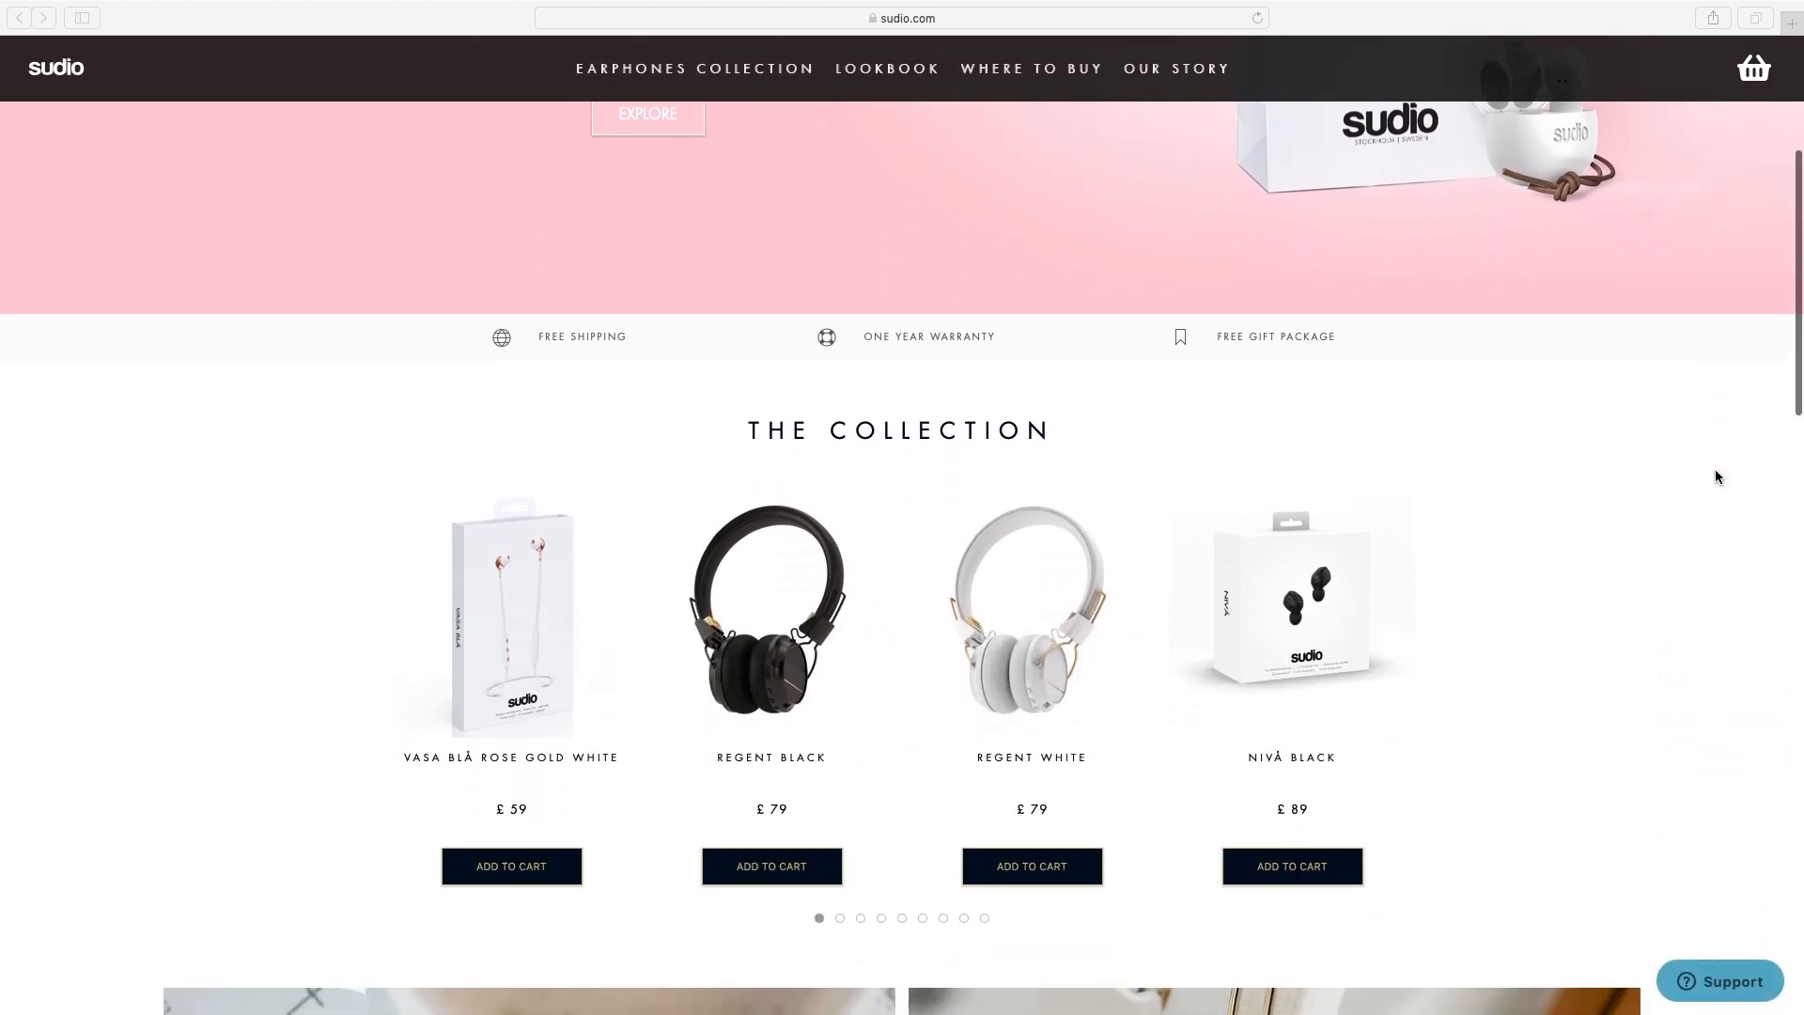
pyautogui.scroll(-3)
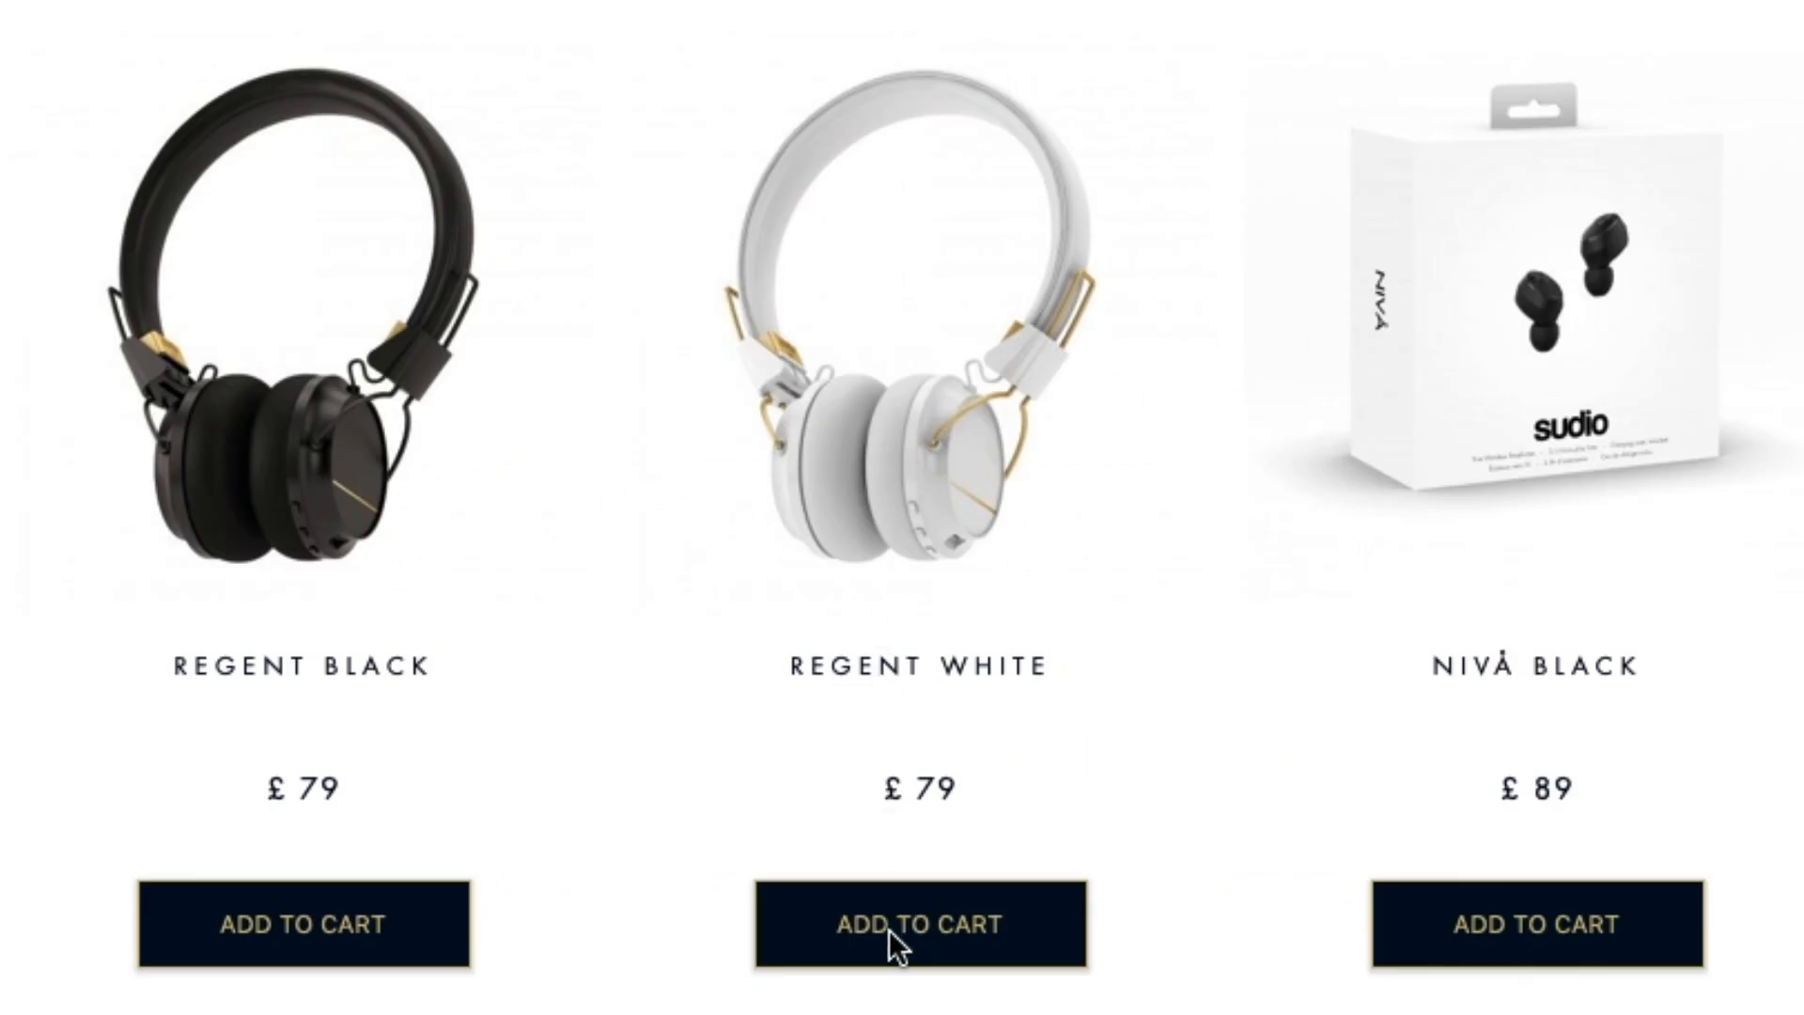
# Step: Apply coupon GoatmanArts15, cutting the grand total from £79 to £67.15
pyautogui.click(917, 925)
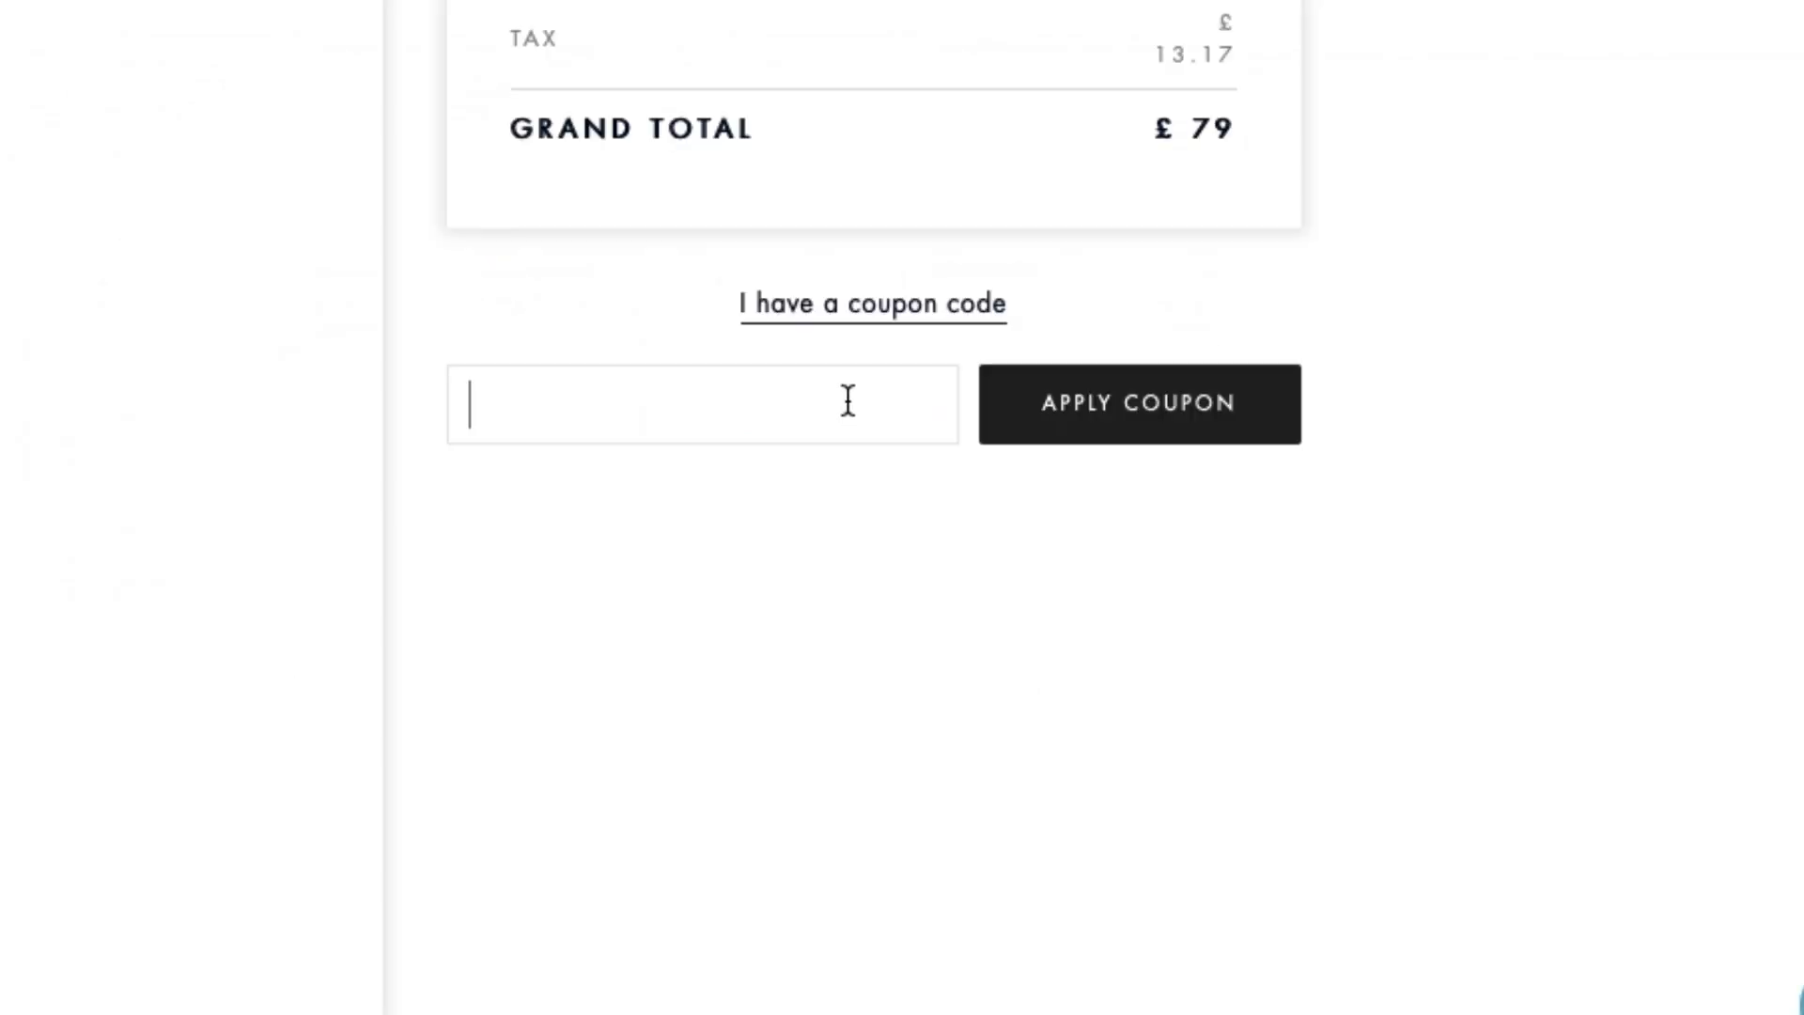
pyautogui.write('Goatman')
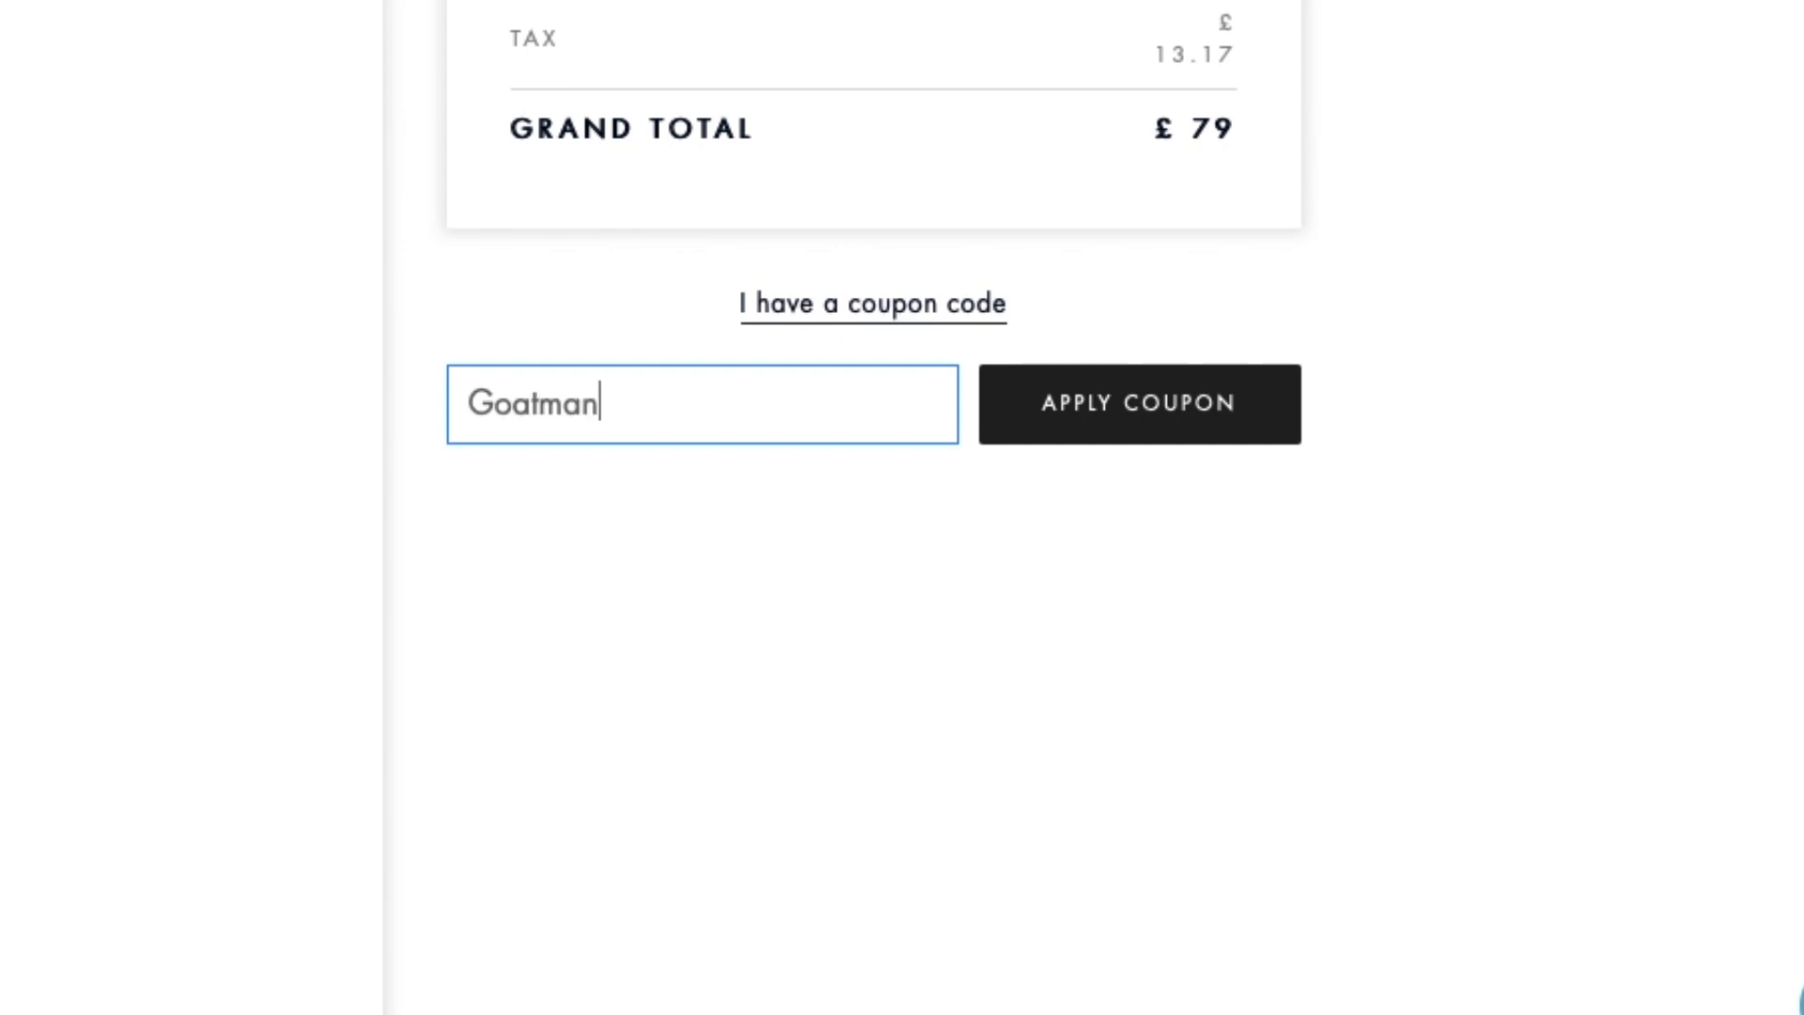
pyautogui.write('Arts15')
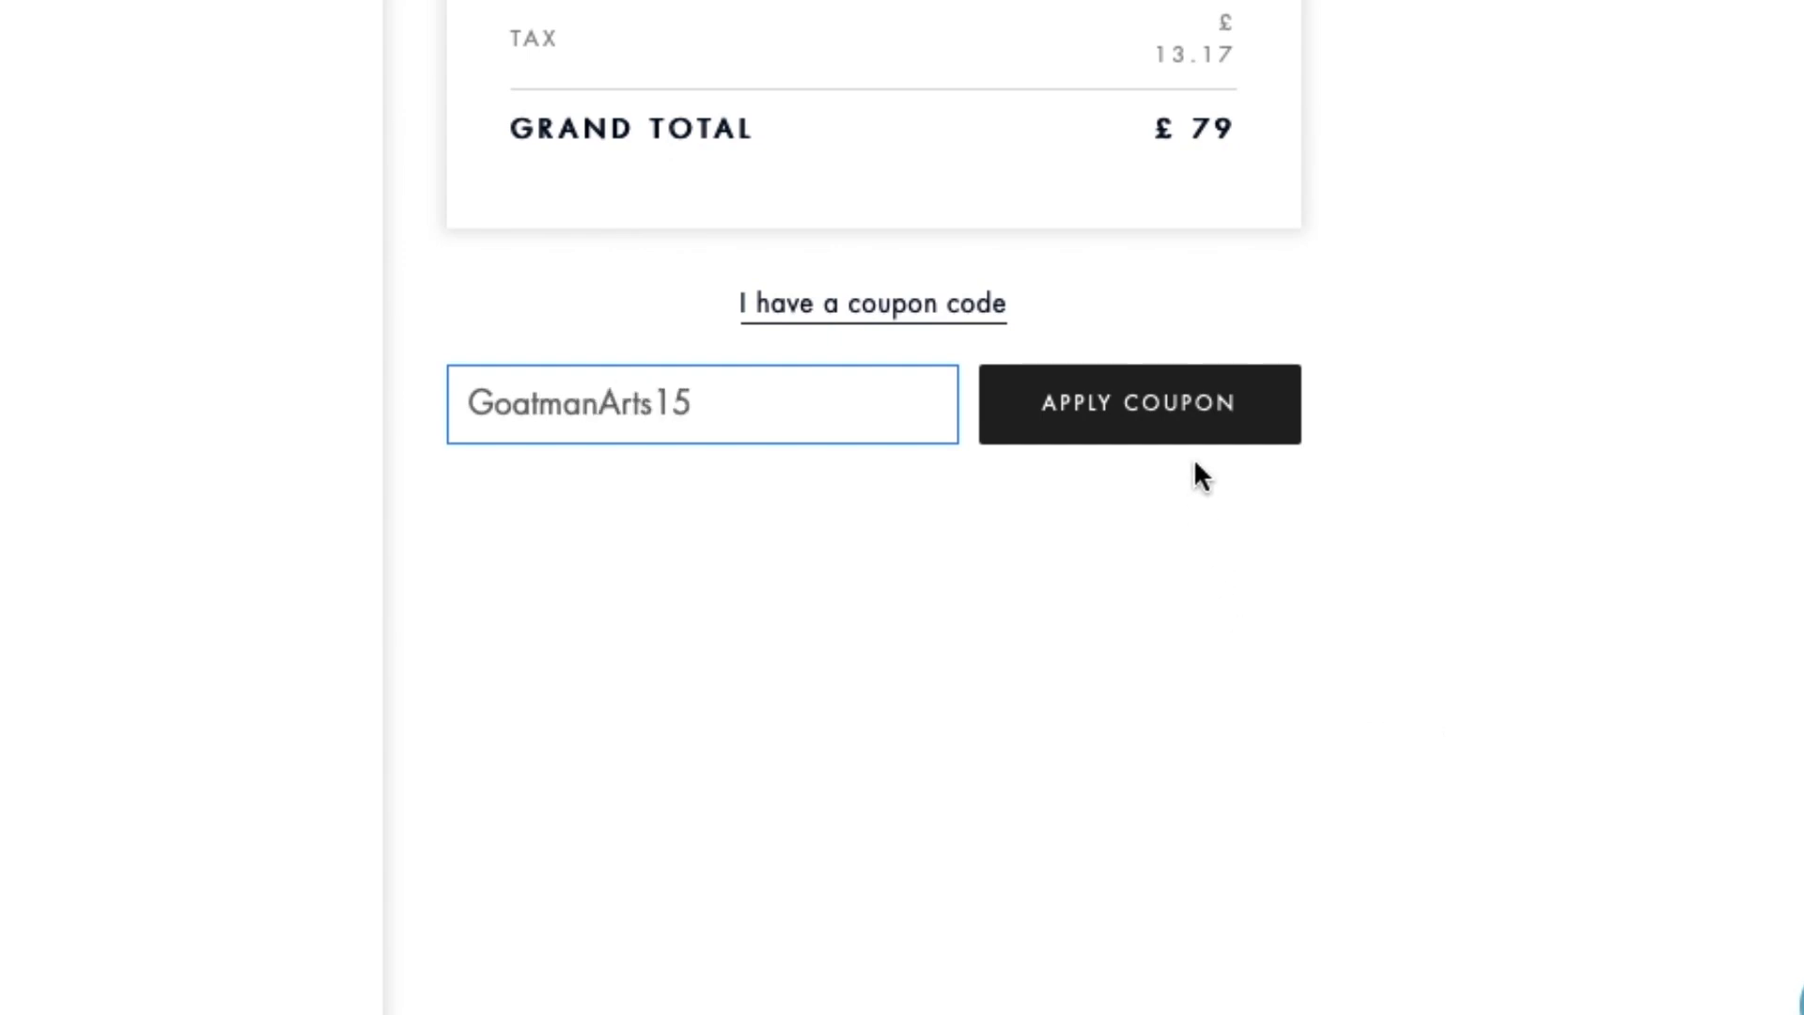
pyautogui.click(1139, 404)
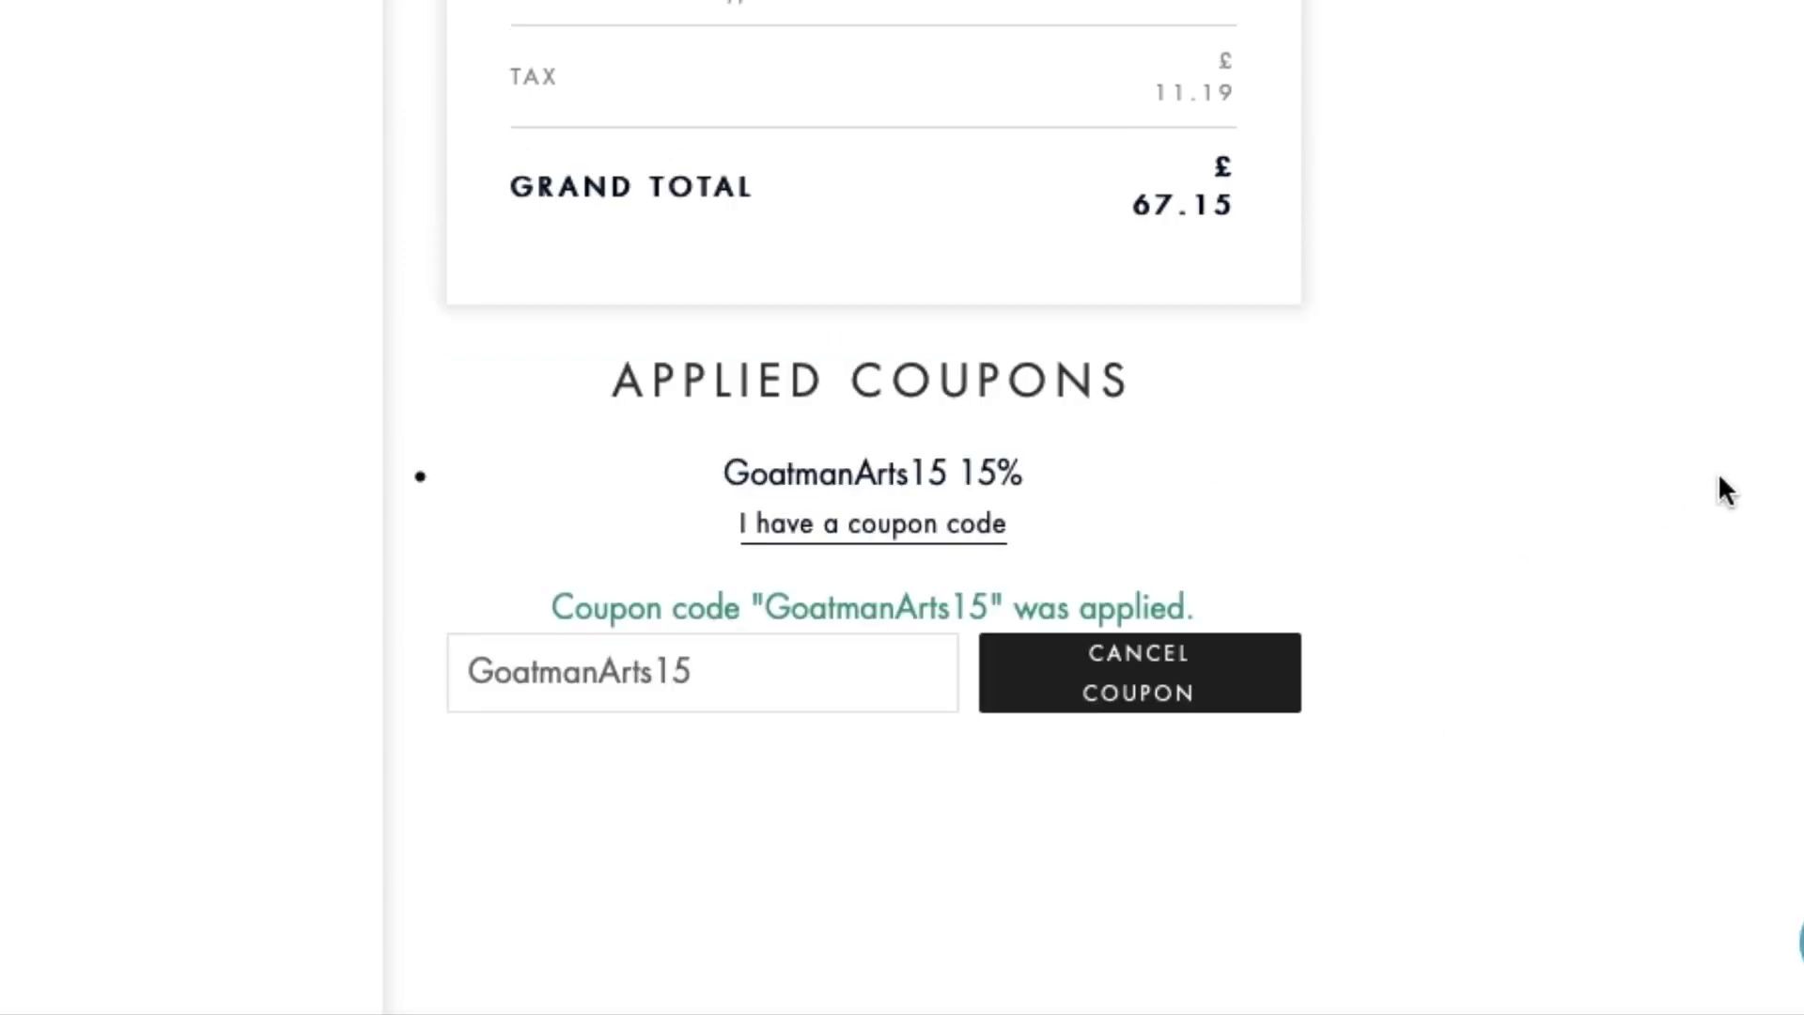